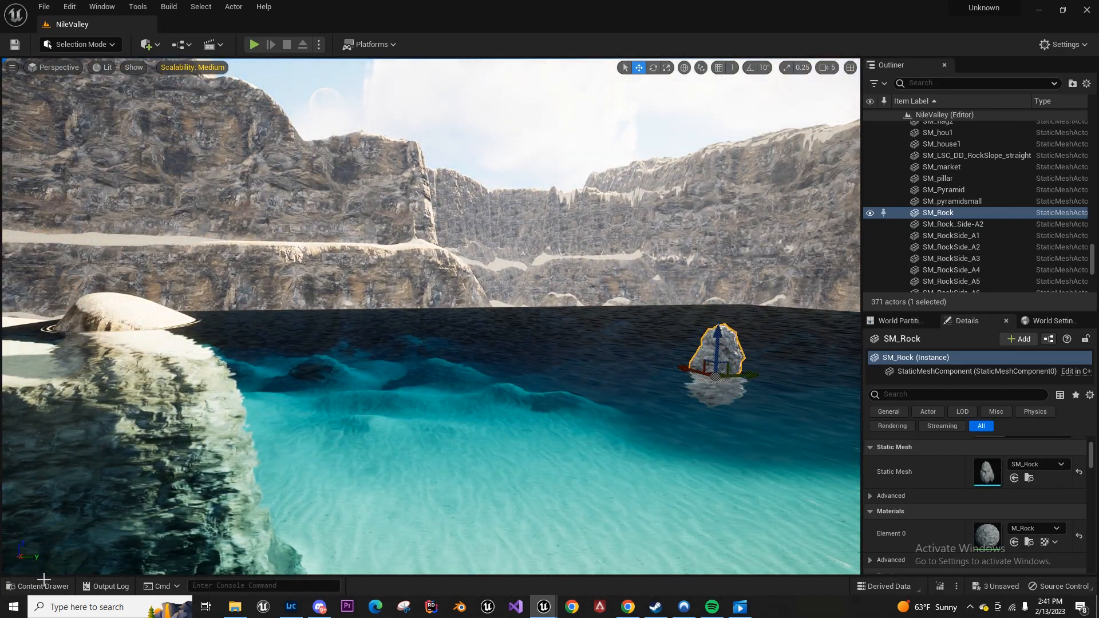
Create an Actor blueprint named SplineRiverBP from the Content Drawer and open its Construction Script
left_click(38, 586)
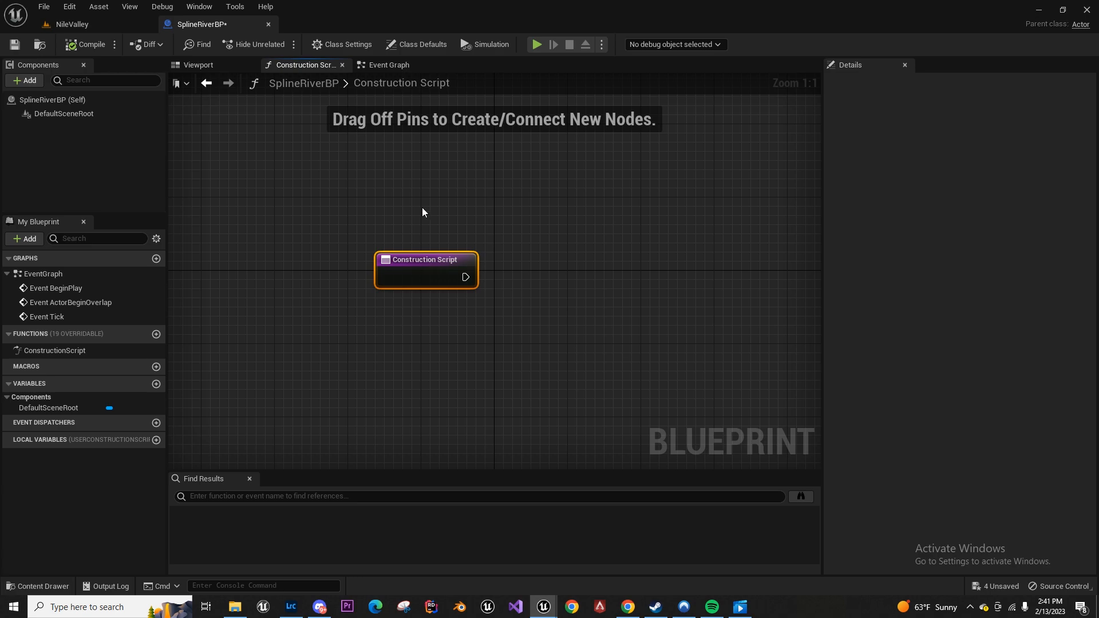
mouse_move(423, 149)
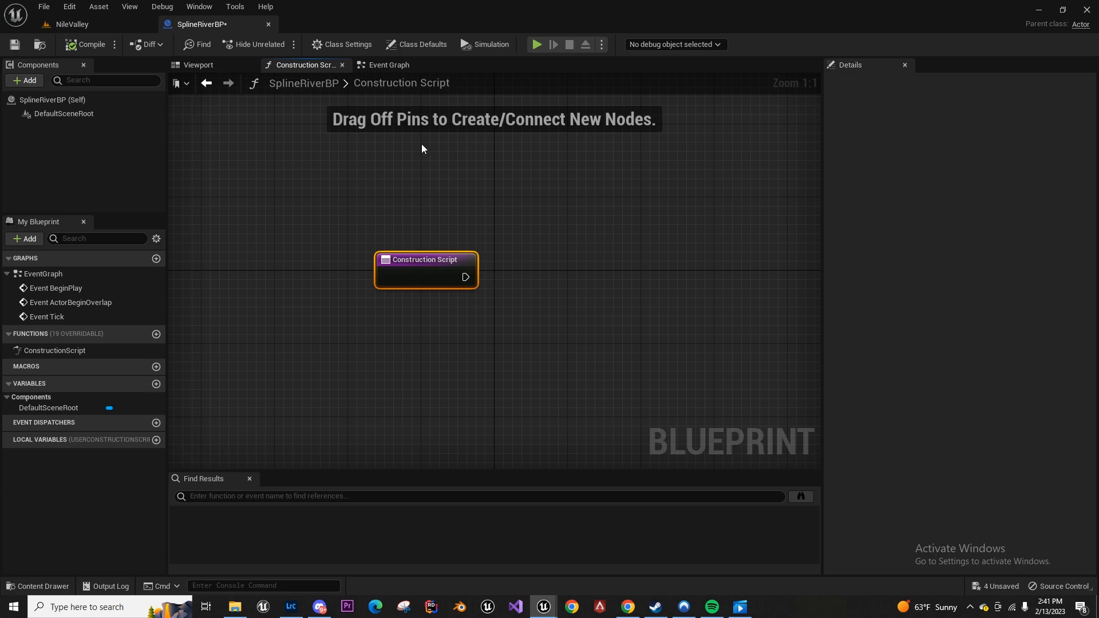
mouse_move(24, 80)
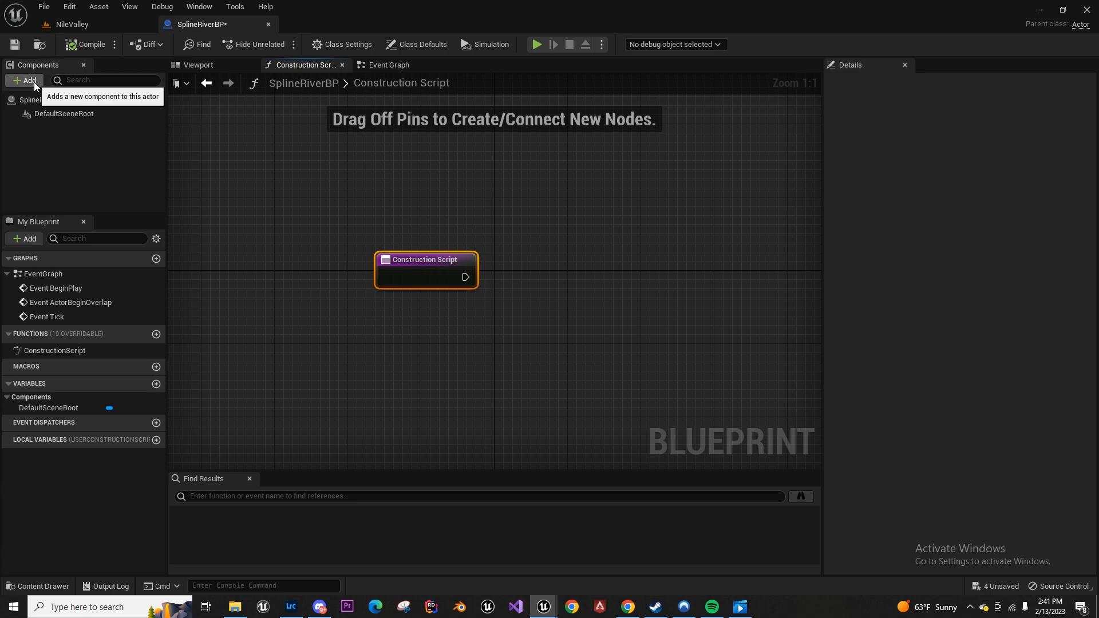
Add a Spline component and a For Loop over its points that adds a spline mesh component each pass
left_click(24, 80)
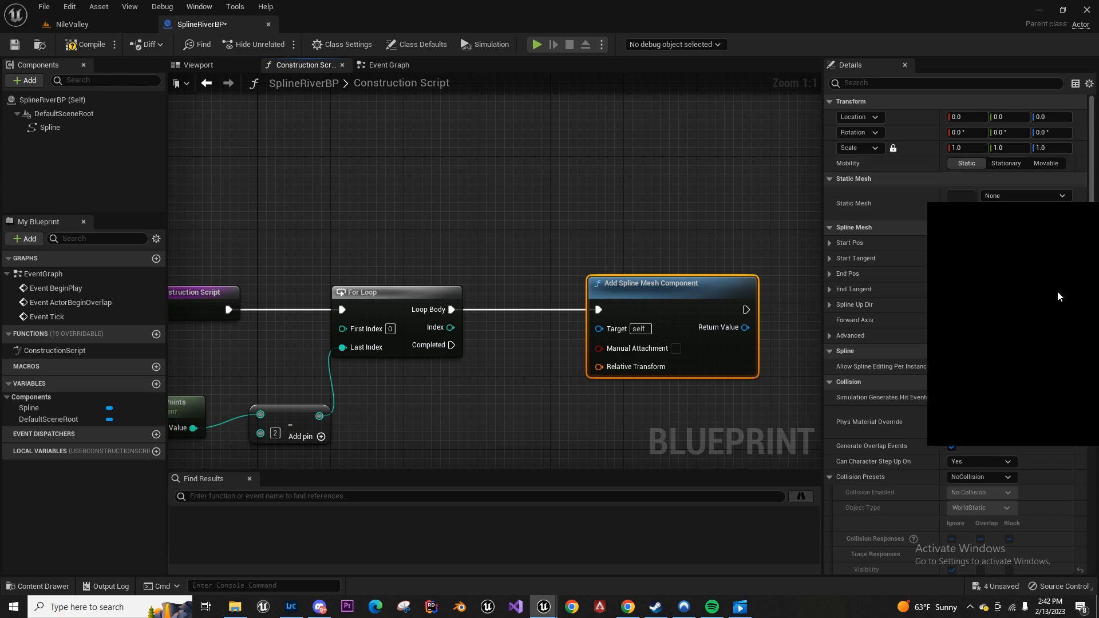
mouse_move(973, 340)
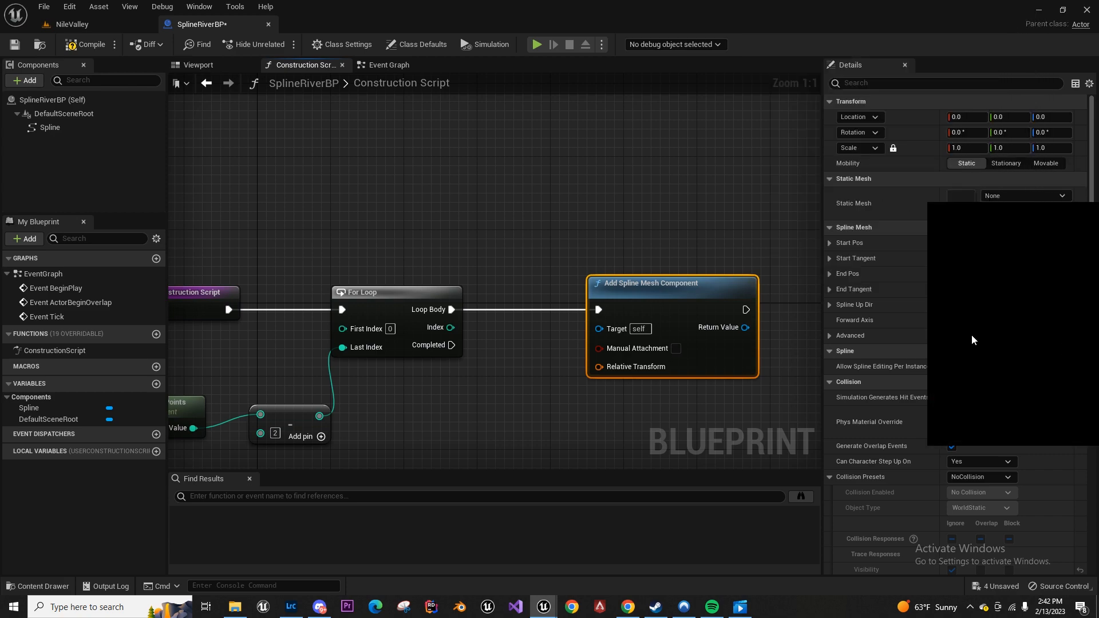
mouse_move(1012, 285)
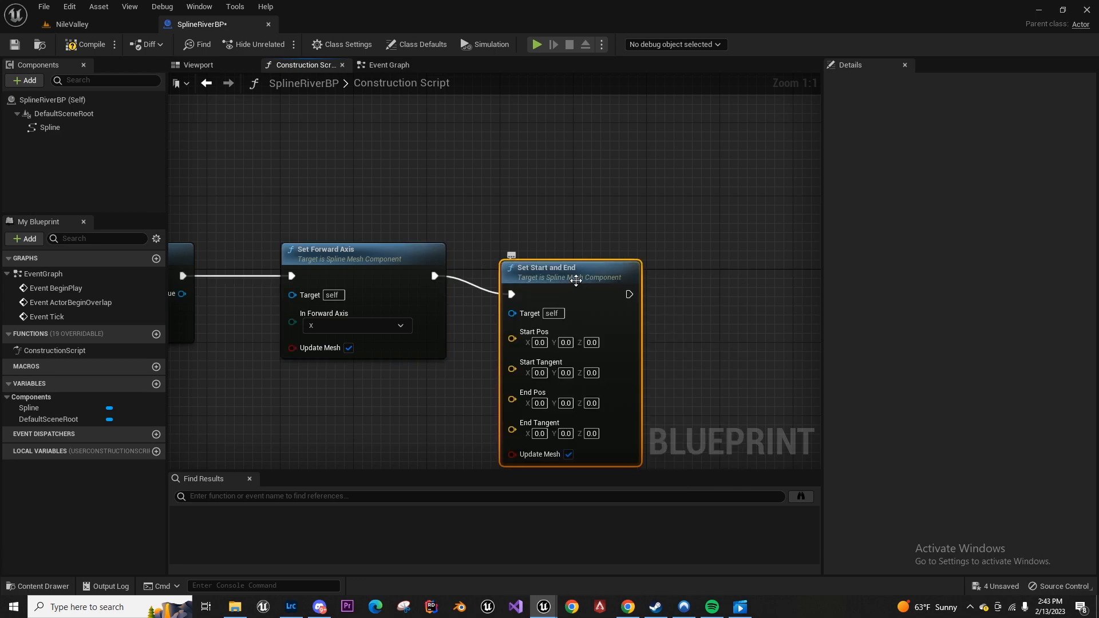
Wire a Spline reference's point locations and tangents into Set Start and End after Set Forward Axis
left_click_drag(570, 267, 669, 239)
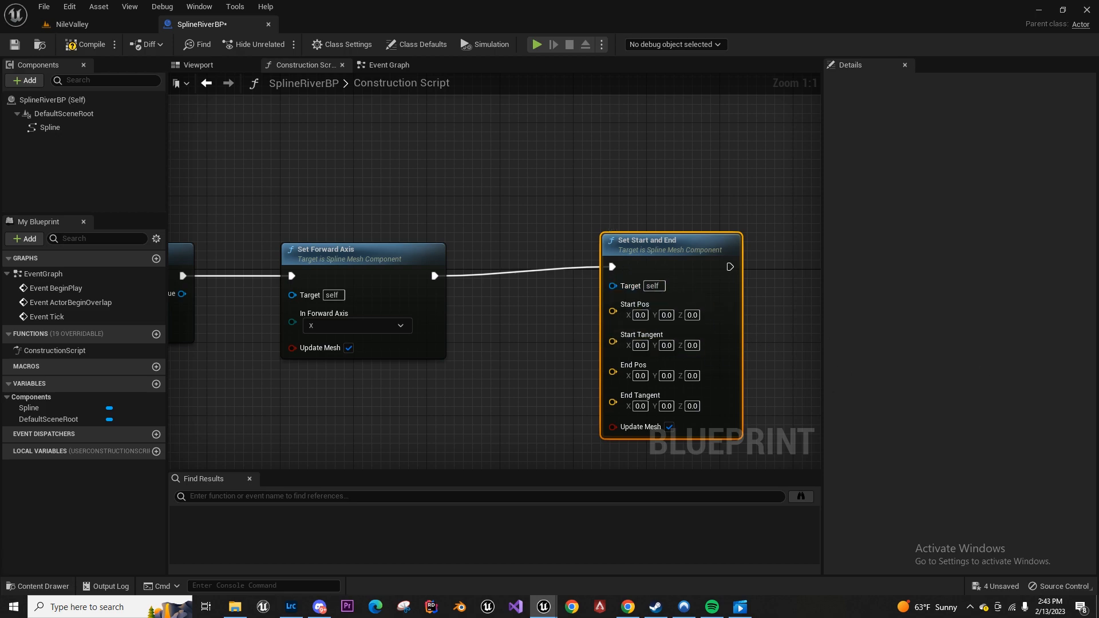
mouse_move(197, 314)
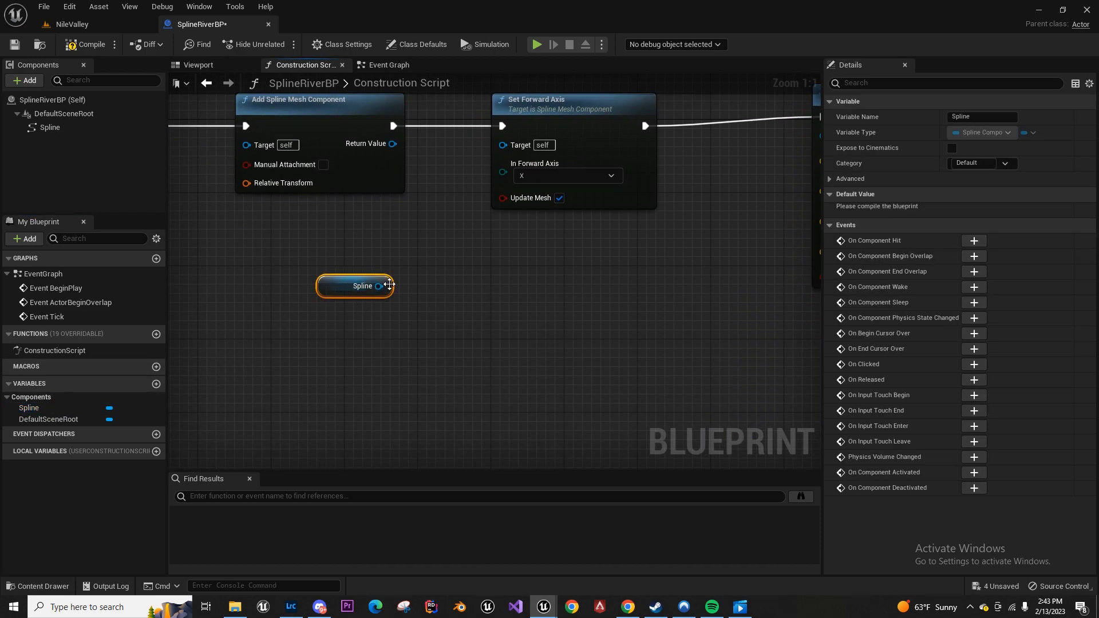
left_click_drag(385, 286, 428, 291)
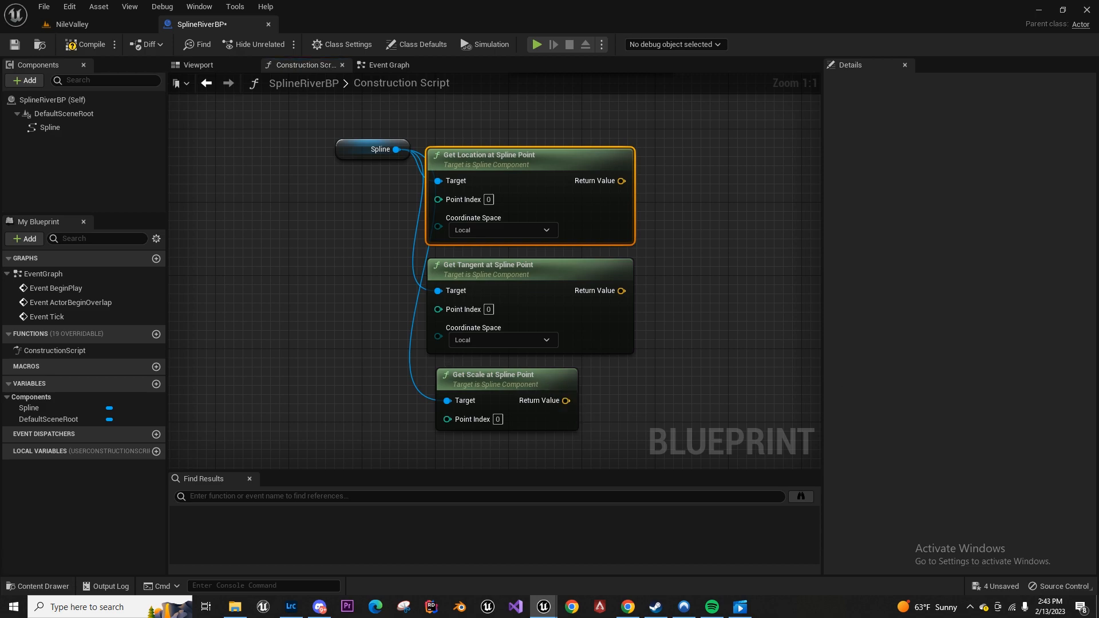
mouse_move(745, 268)
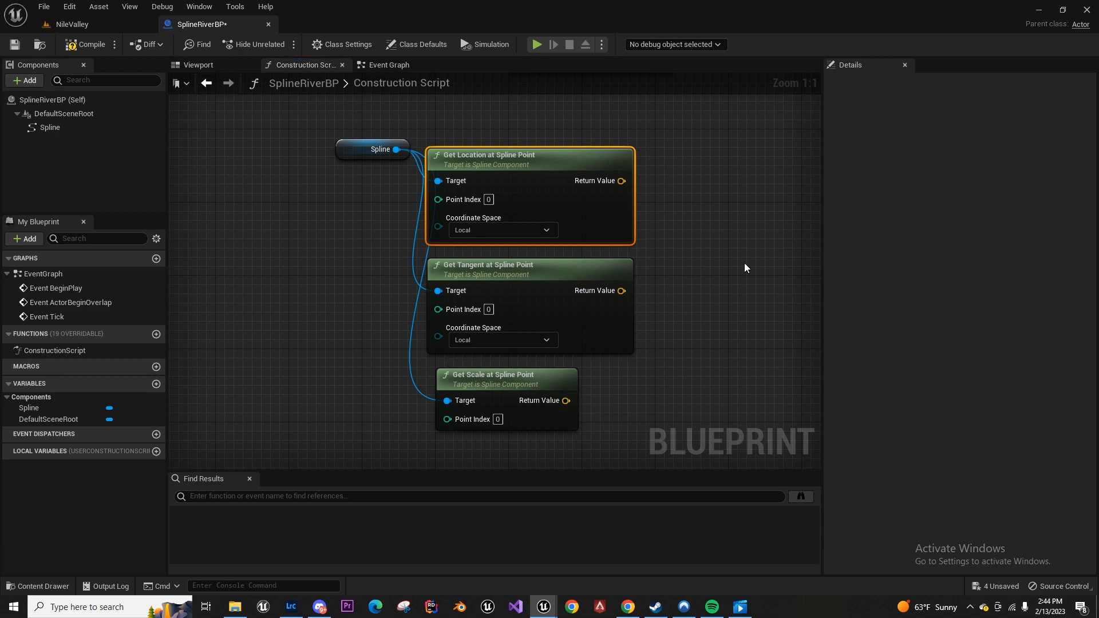
scroll("down", 3)
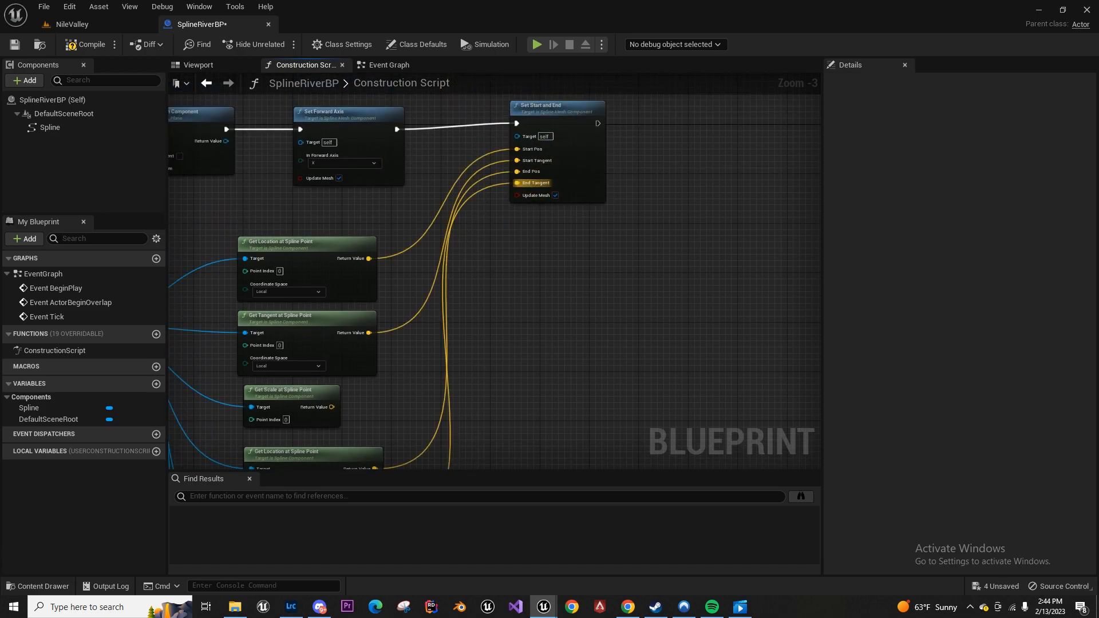
mouse_move(670, 395)
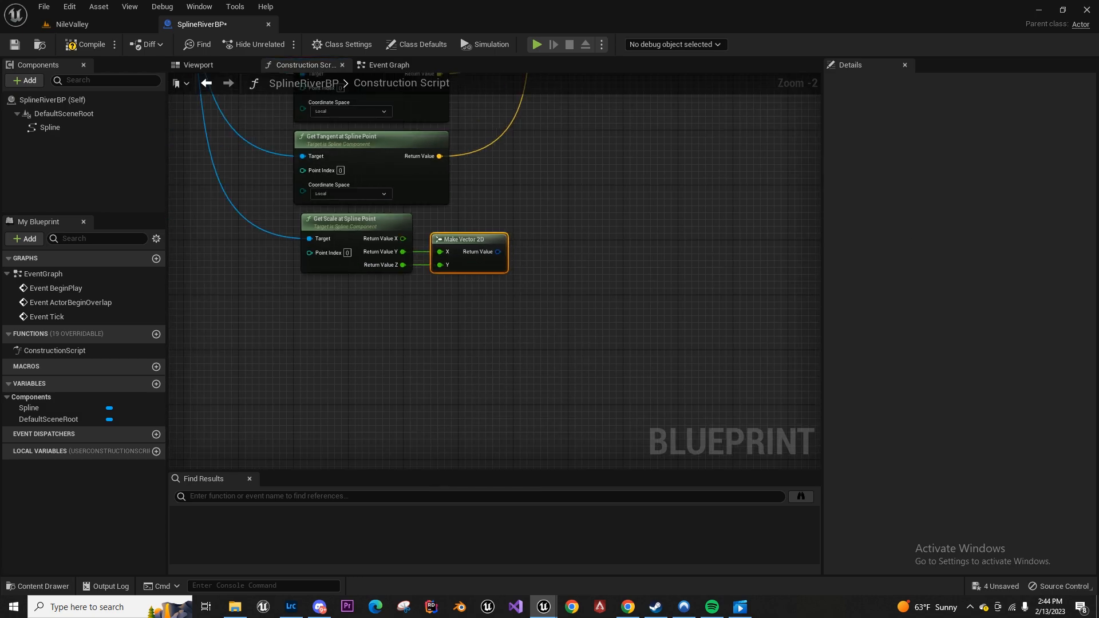
Use mesh_Plane for the spline mesh and add Set Start Scale and Set End Scale from point scale
scroll("down", 3)
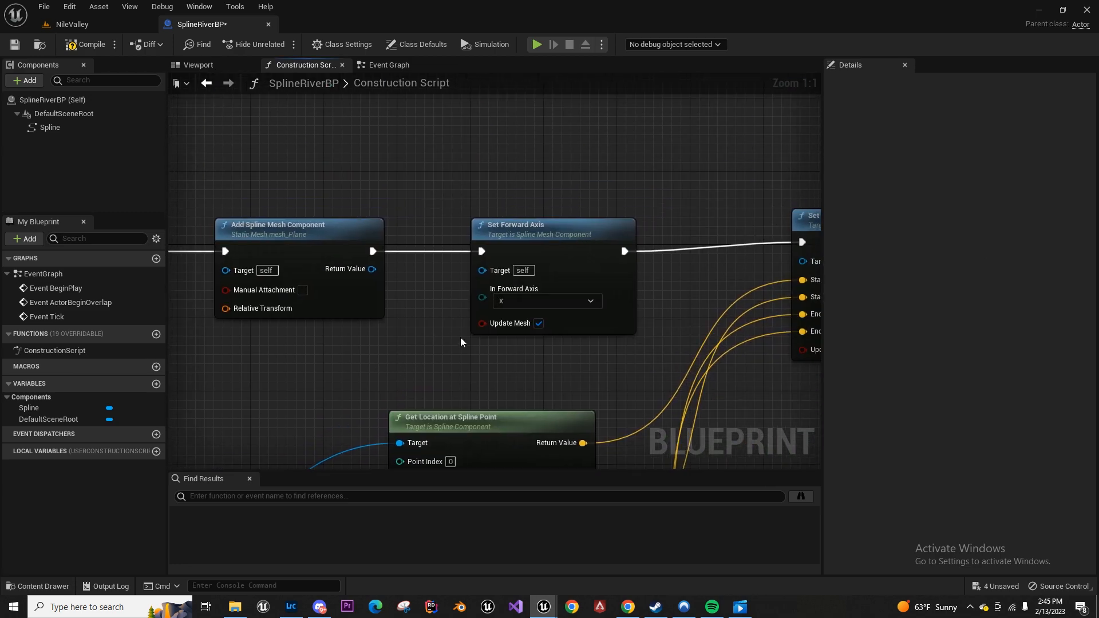
scroll("down", 3)
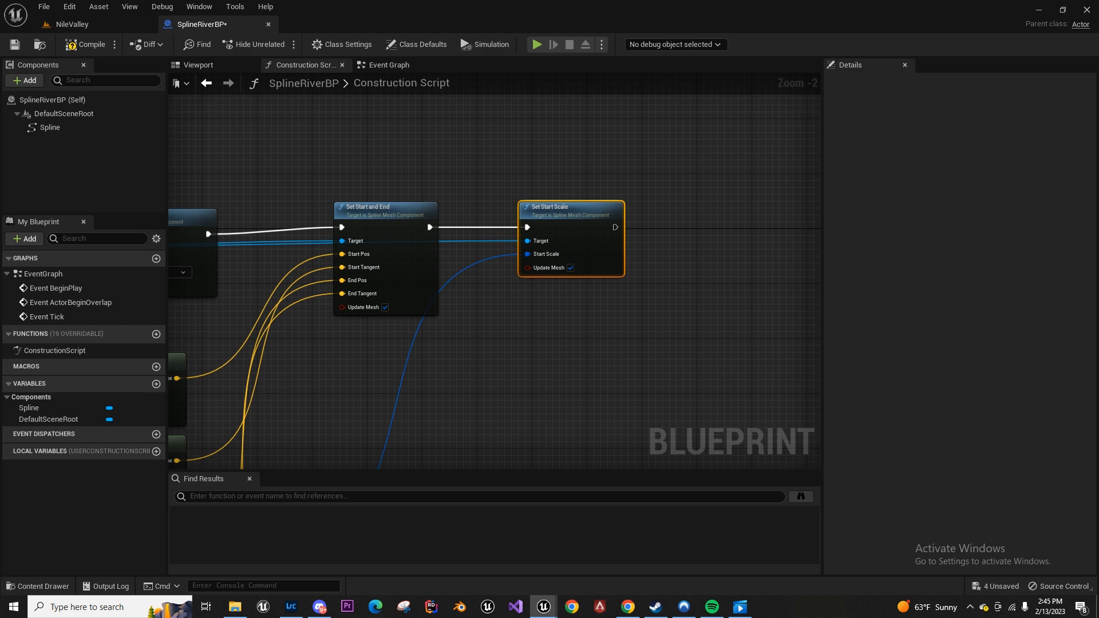
mouse_move(583, 245)
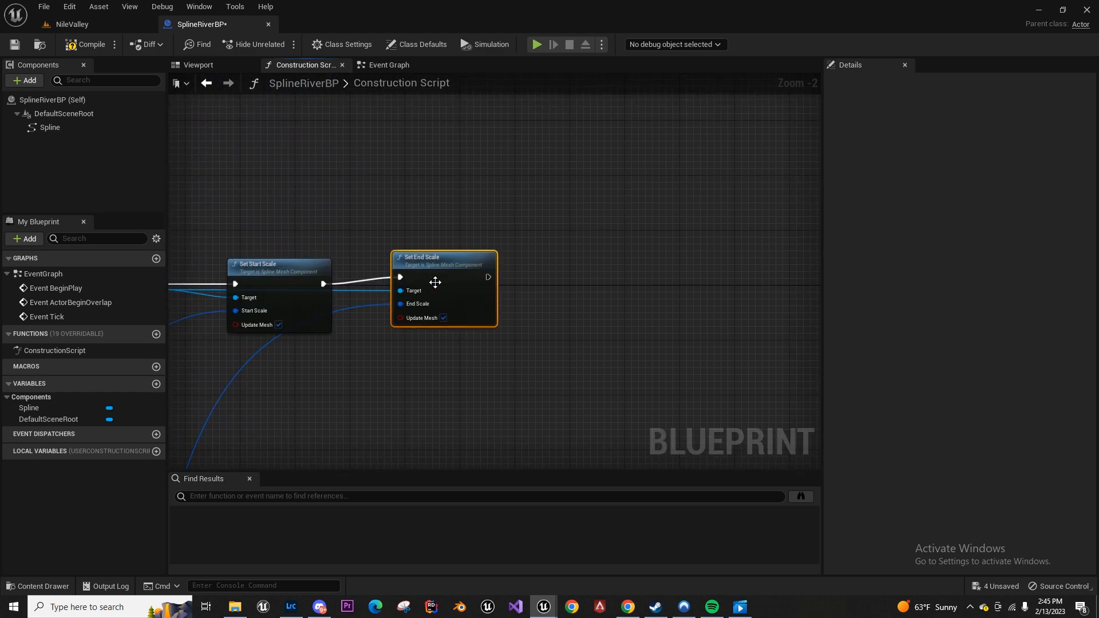
Connect the Add Spline Mesh Return Value to Set Forward Axis Target so SplineRiverBP compiles
left_click(91, 45)
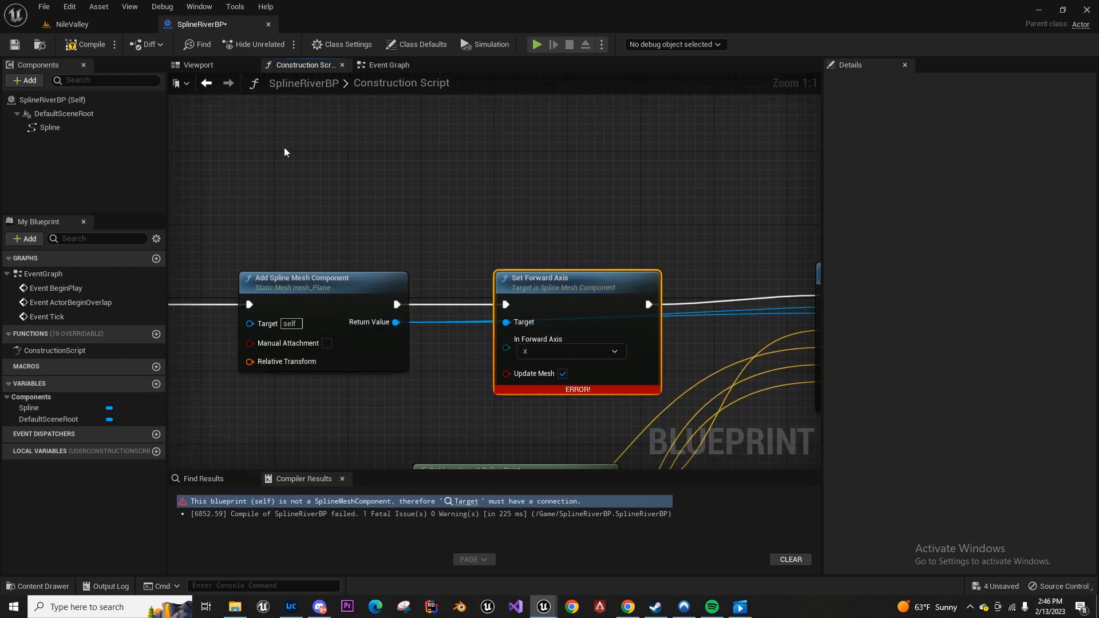
left_click(89, 45)
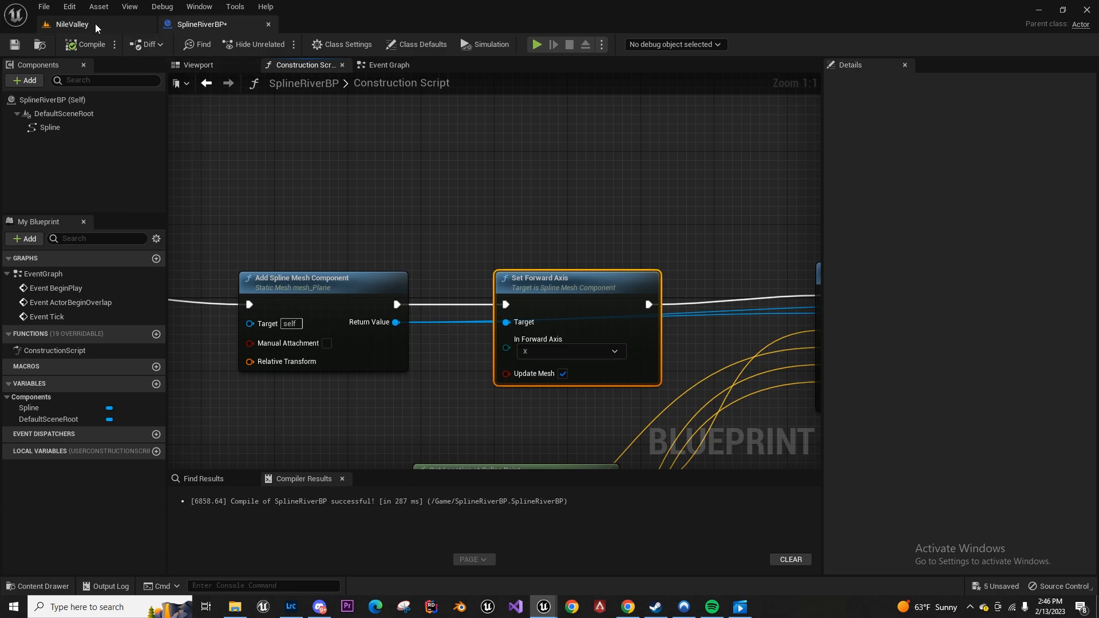
left_click(71, 24)
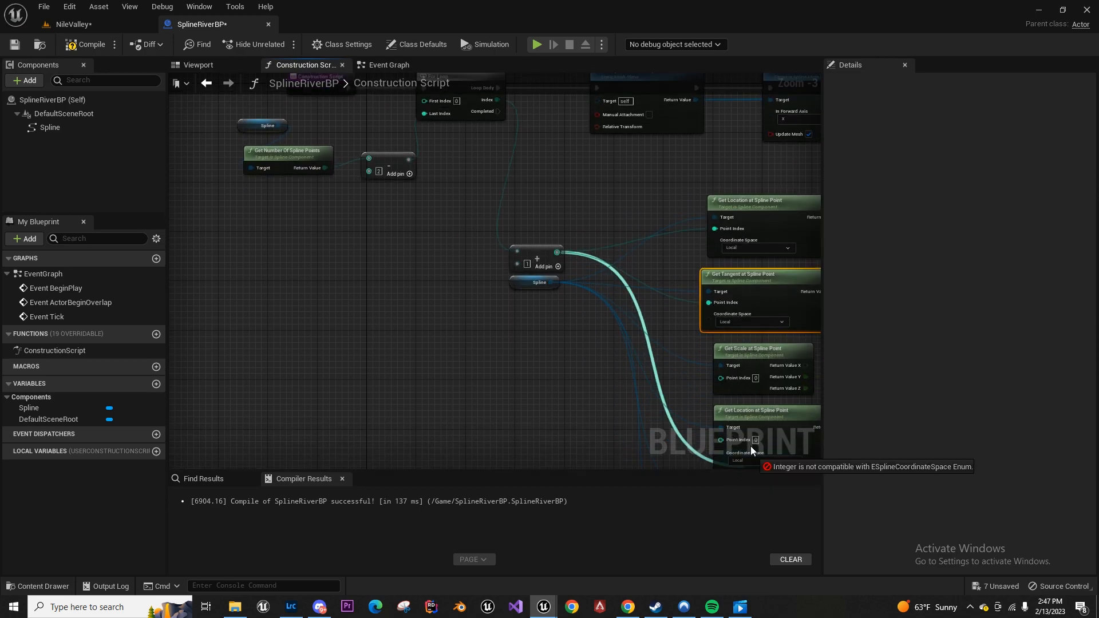
mouse_move(539, 280)
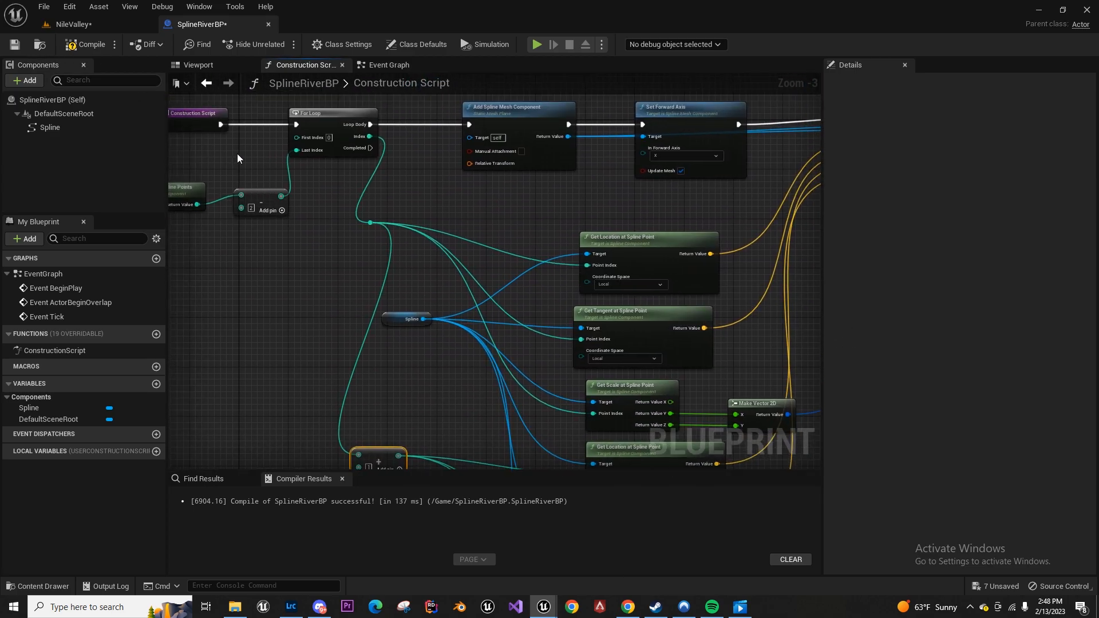
Feed the loop index to the point getters, with index plus one for the end point
left_click(70, 24)
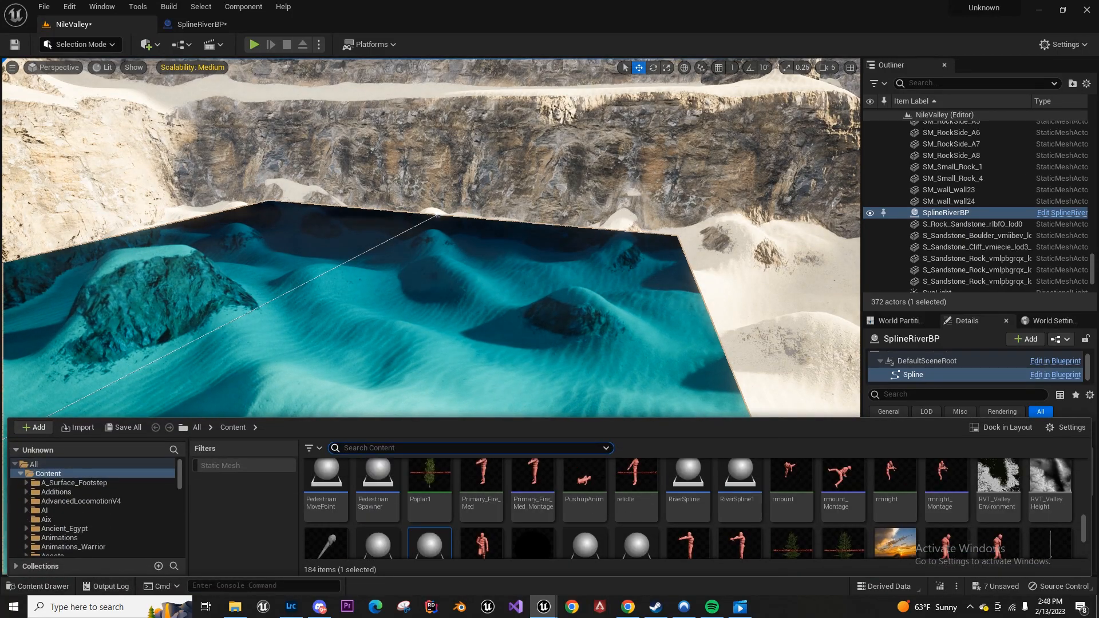
Drag SplineRiverBP into the NileValley viewport and locate the TutRiver material by searching 'tutw'
type("tutw")
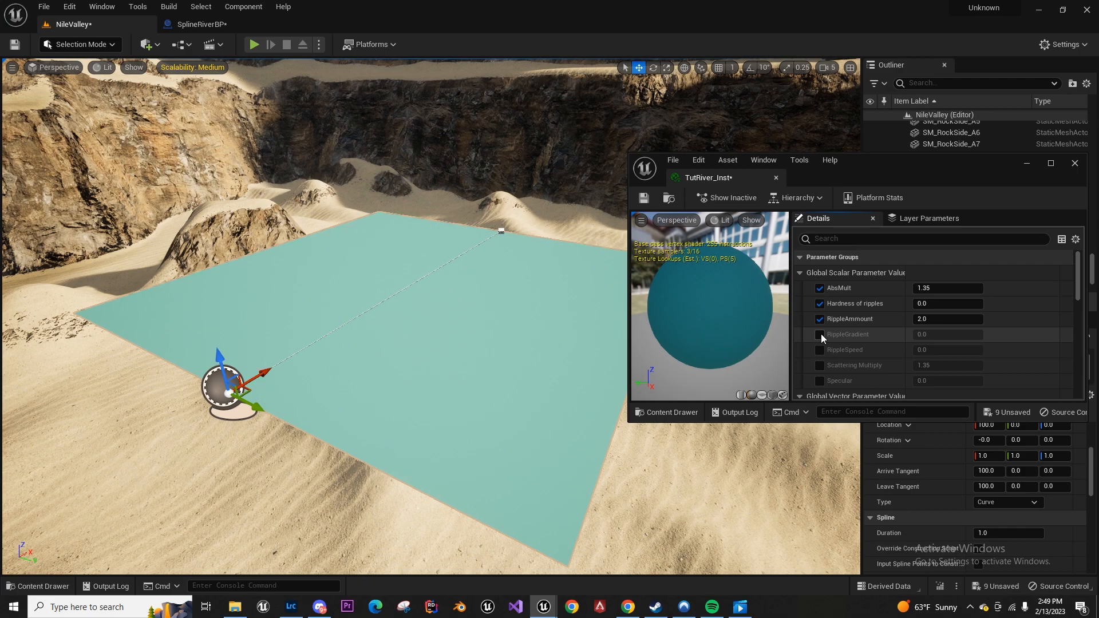
scroll("down", 3)
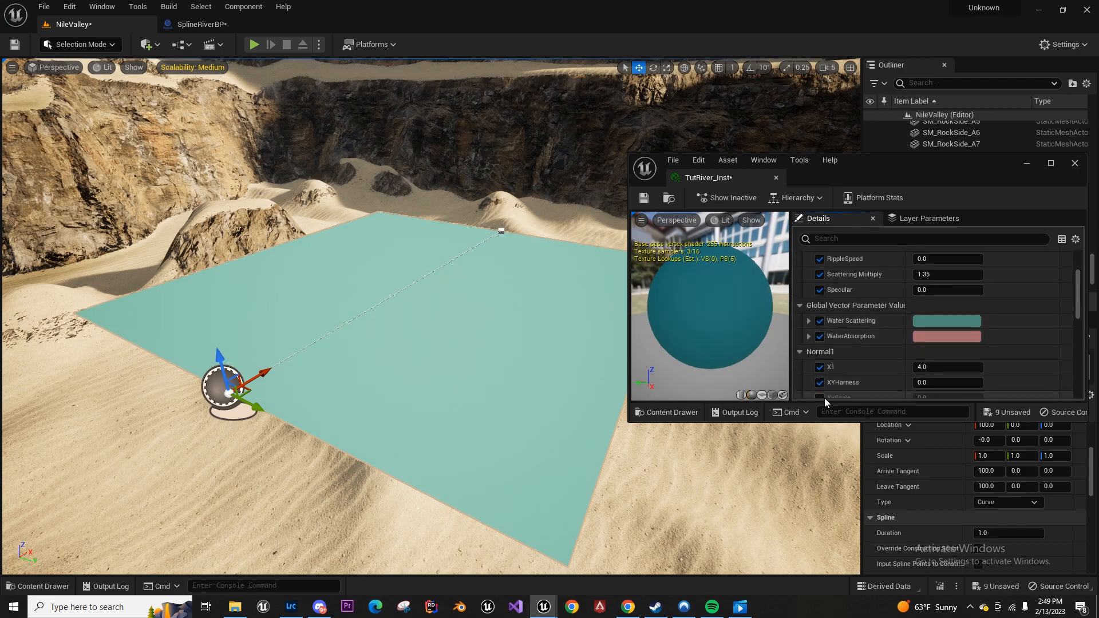
scroll("down", 3)
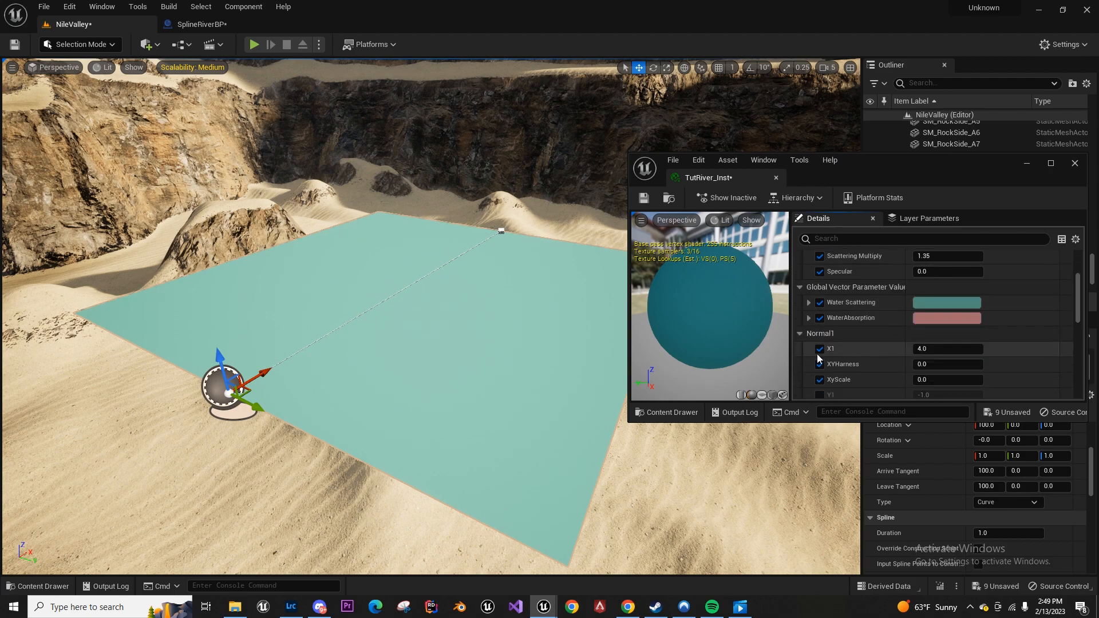
scroll("down", 3)
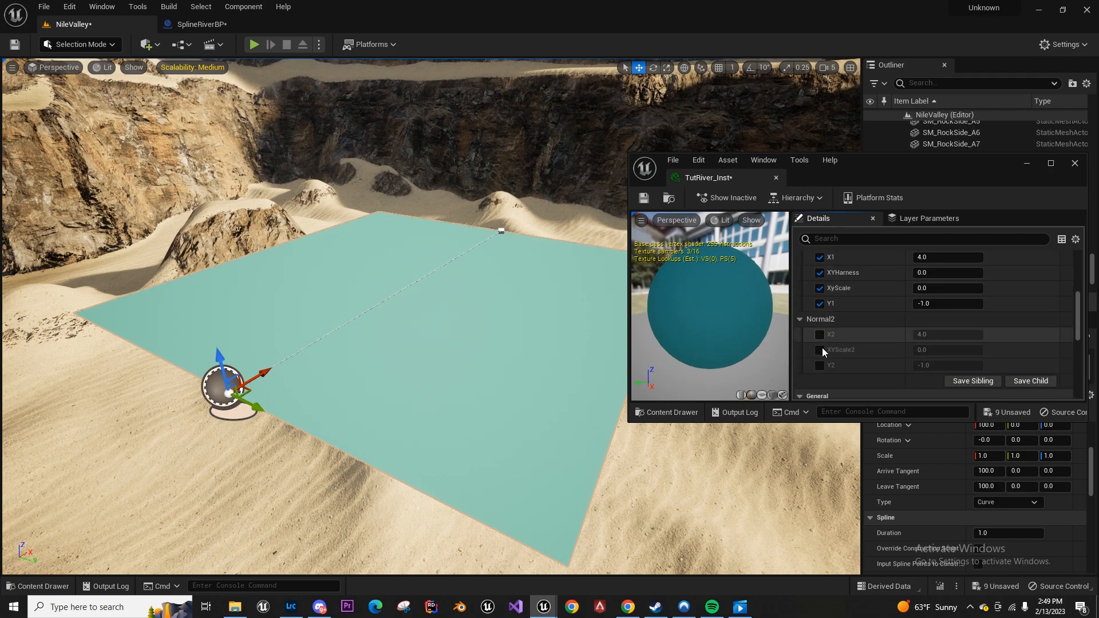
left_click(819, 334)
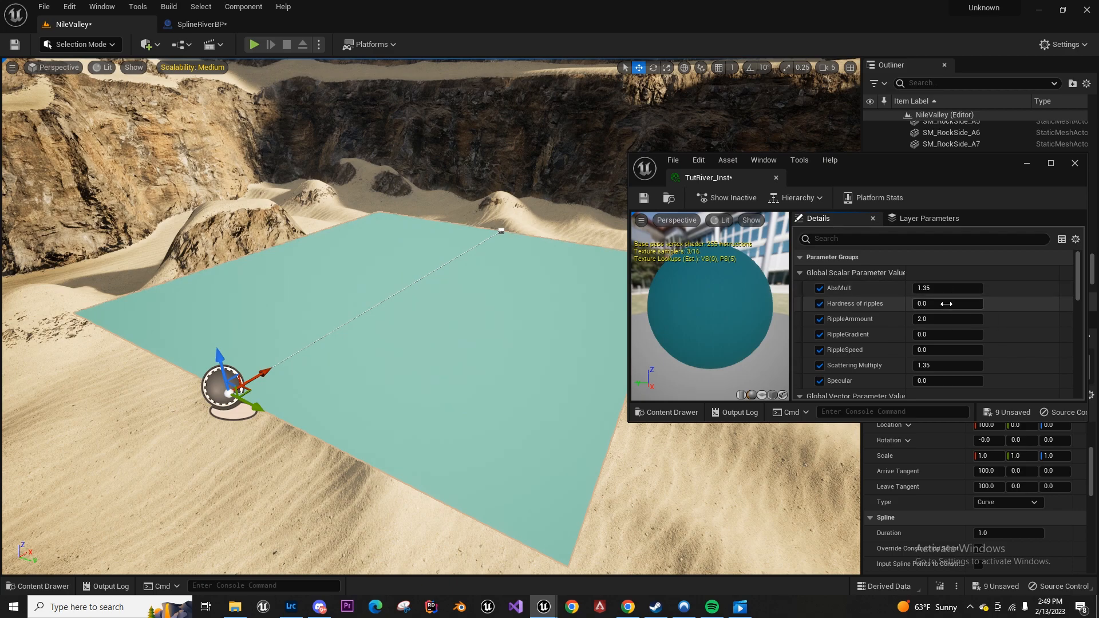
Set TutRiver_Inst RippleSpeed to -2.0 and adjust the scattering value below it
left_click(947, 304)
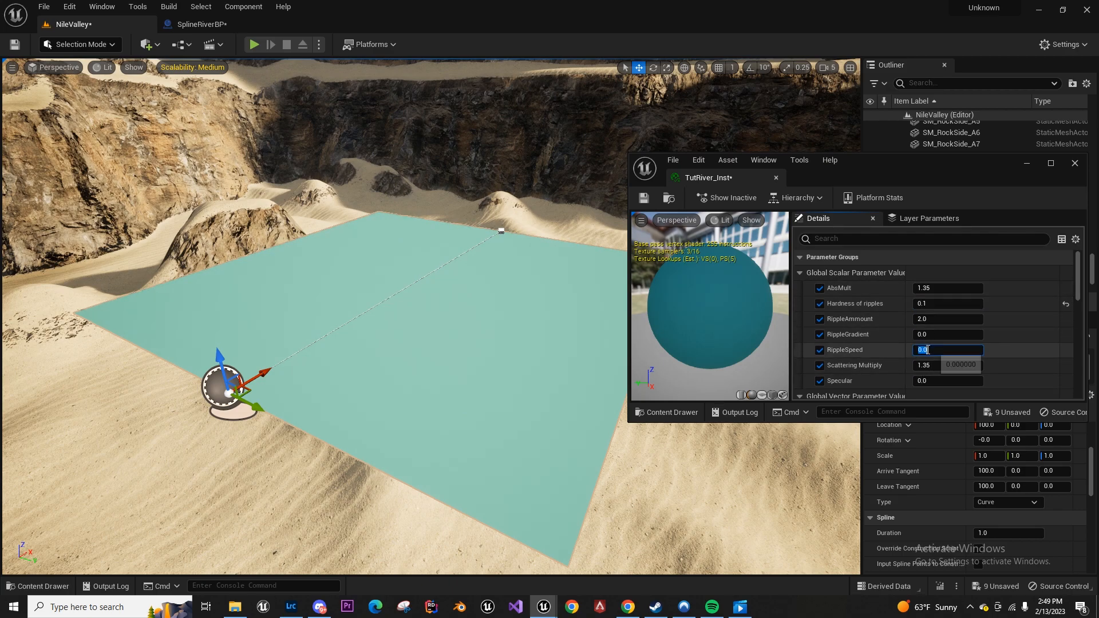
type("-2.0")
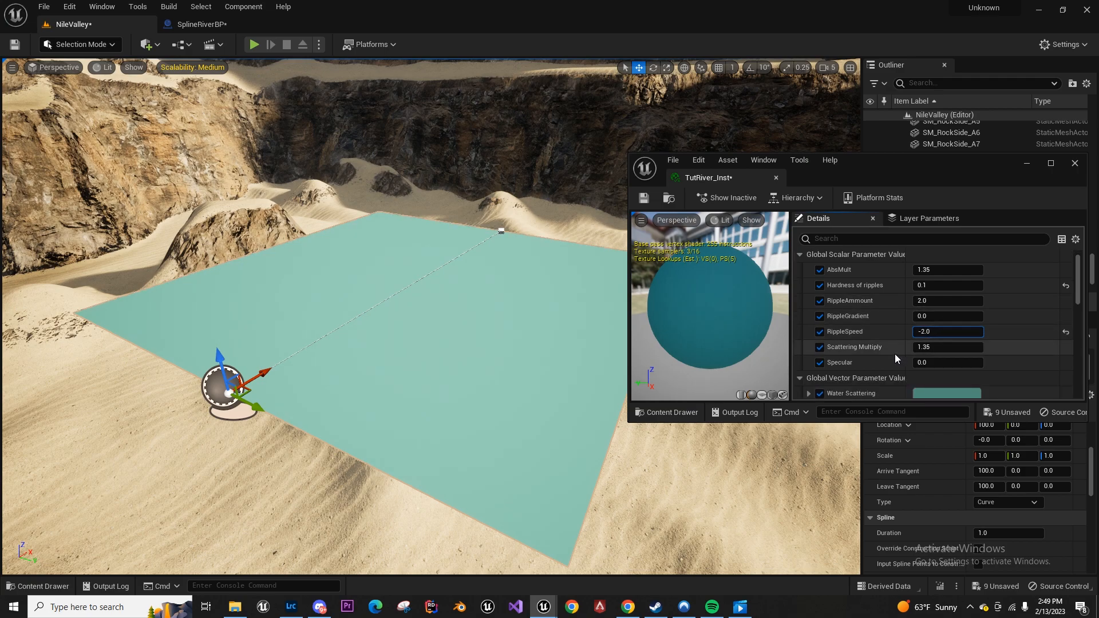
scroll("down", 3)
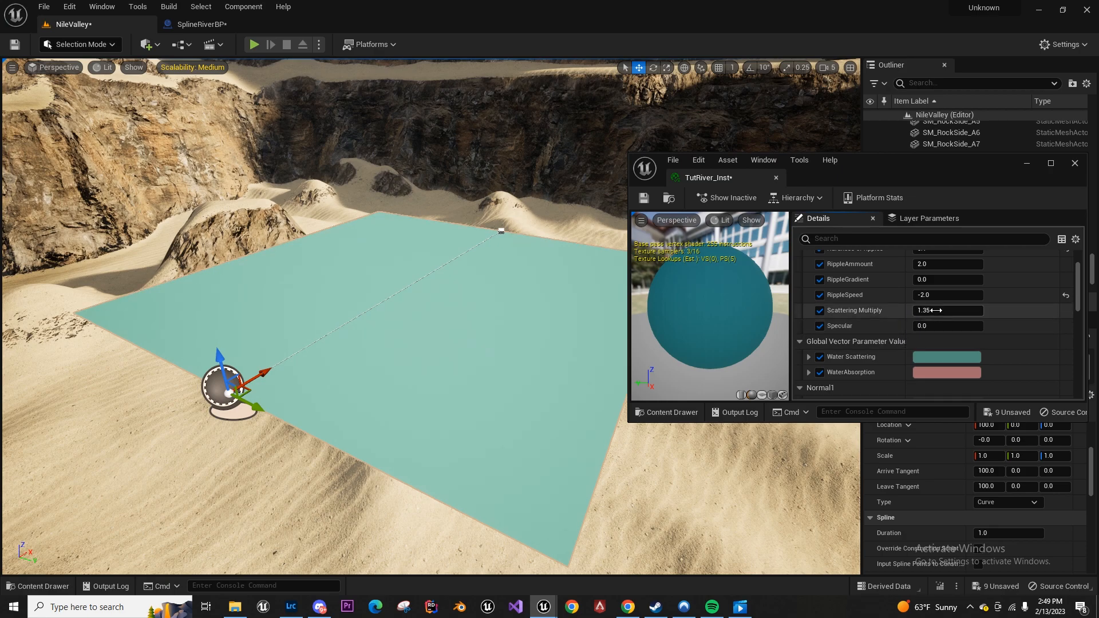
type("0.3")
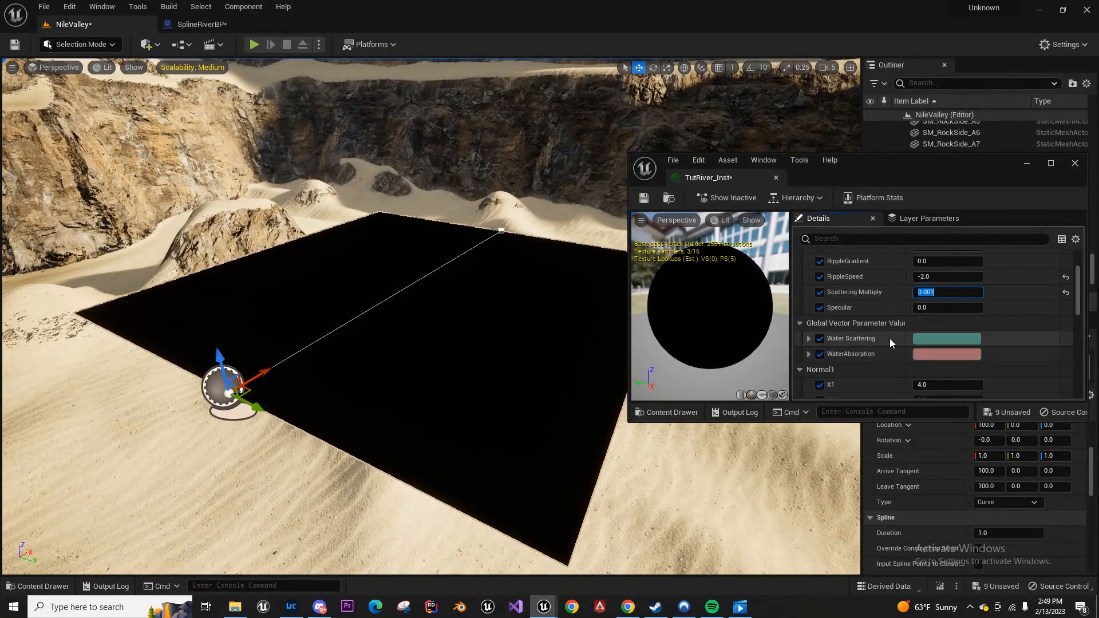
Set the material instance's AbsMult normal value to 0.1
scroll("up", 3)
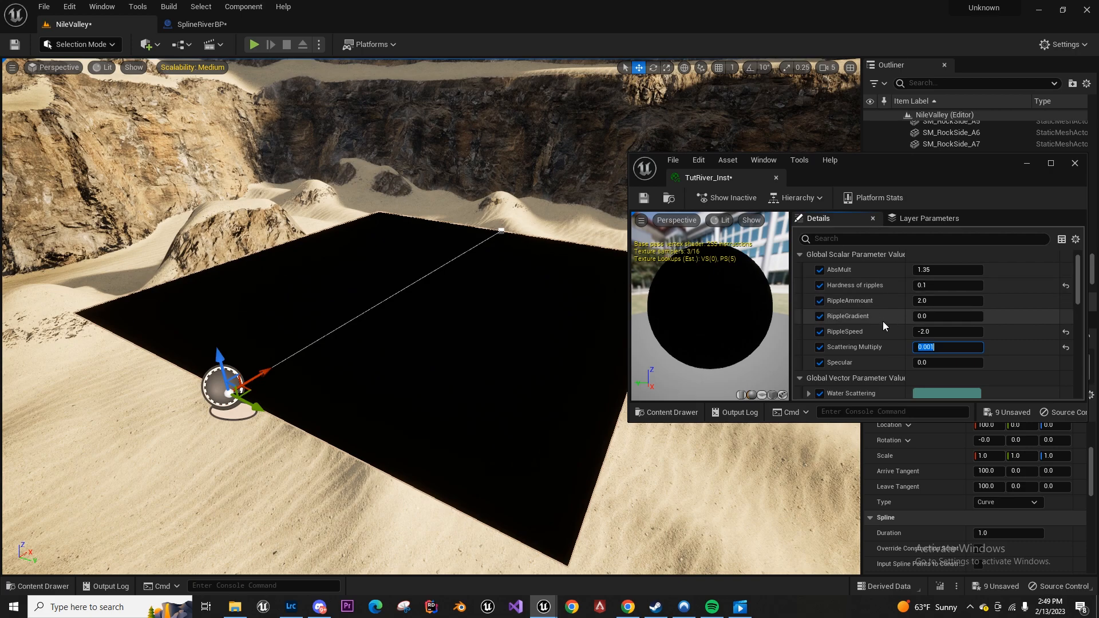
left_click(948, 270)
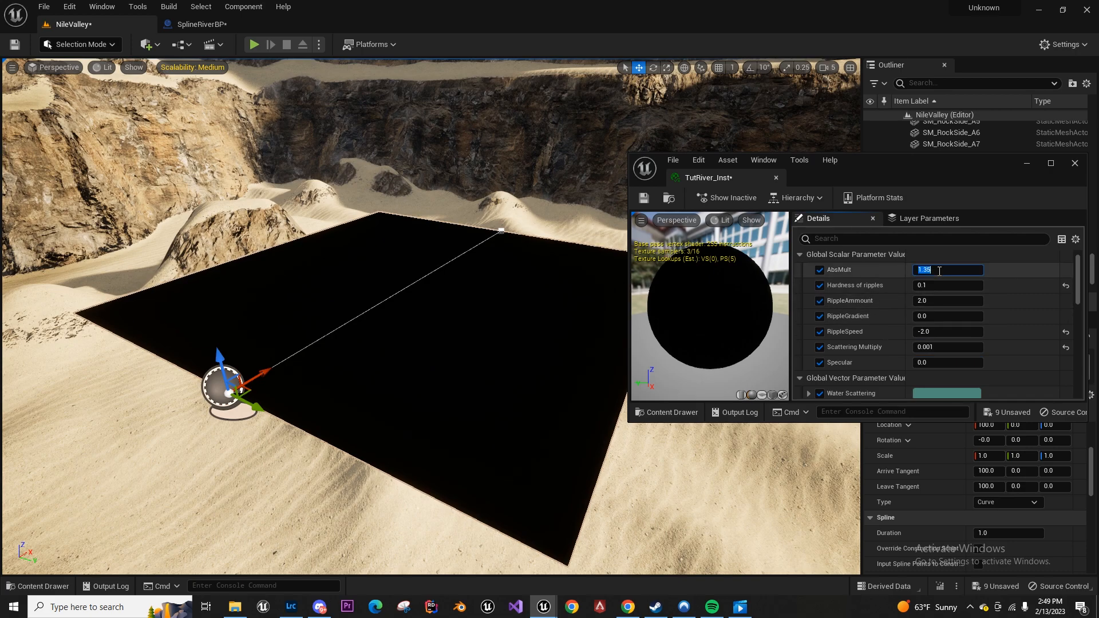
type("0.1")
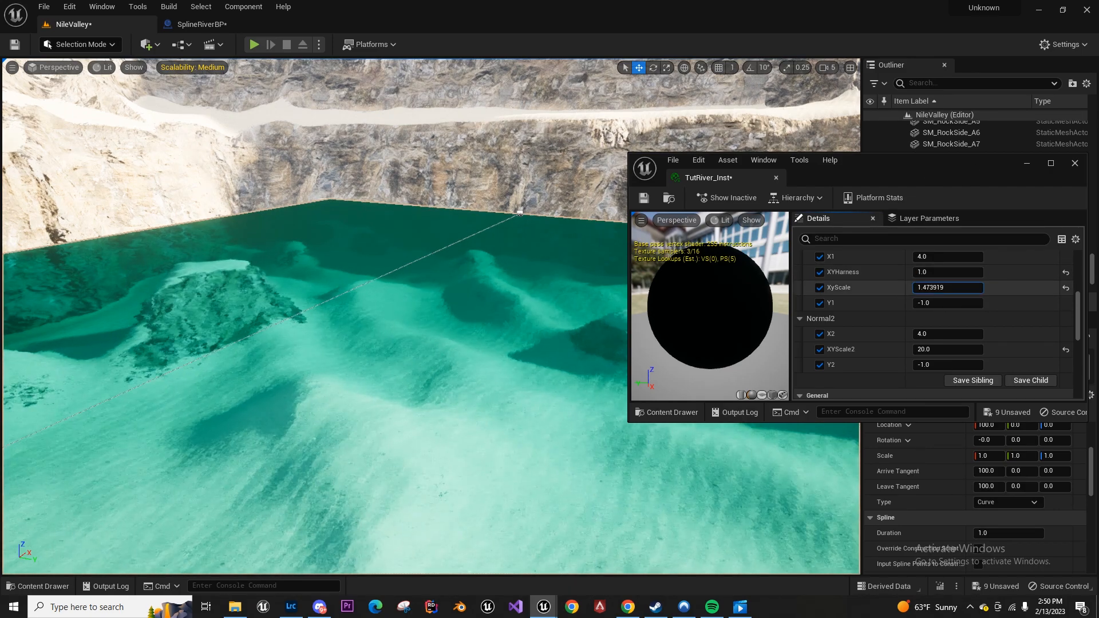
Set Normal1 X1 to 1.58 and drag its XyScale up to about 704
type("-1.474165")
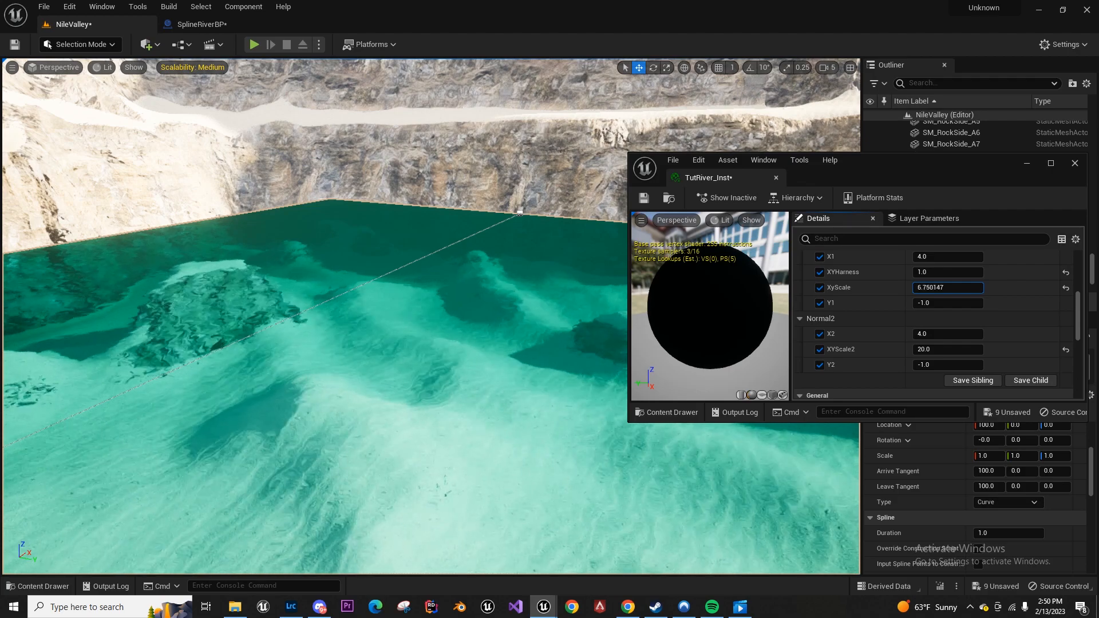
type("87.355797")
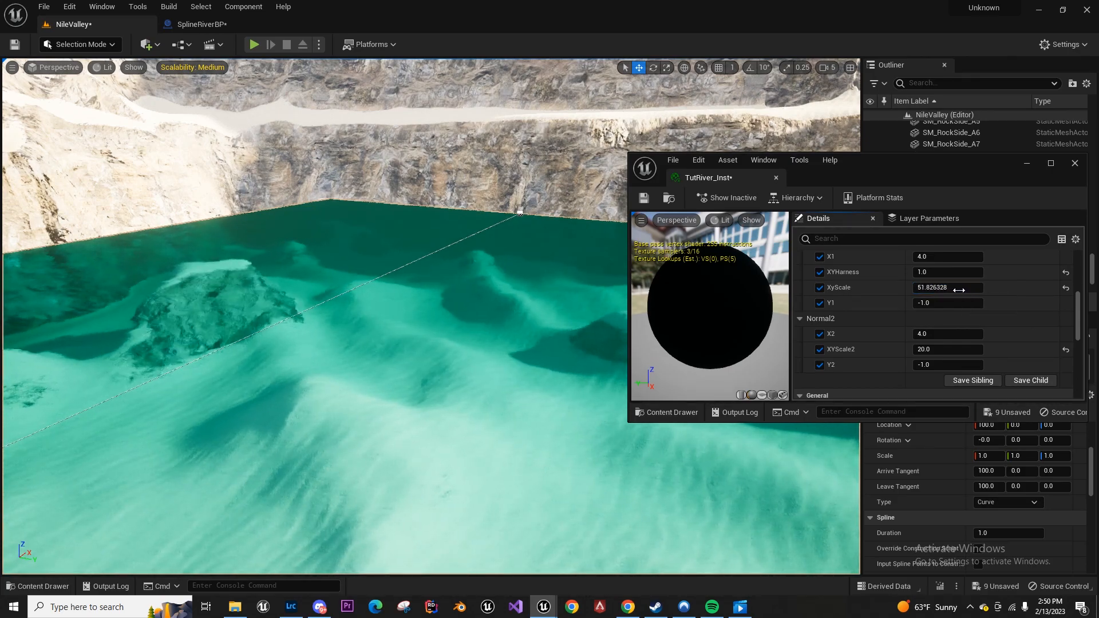
left_click_drag(960, 288, 939, 289)
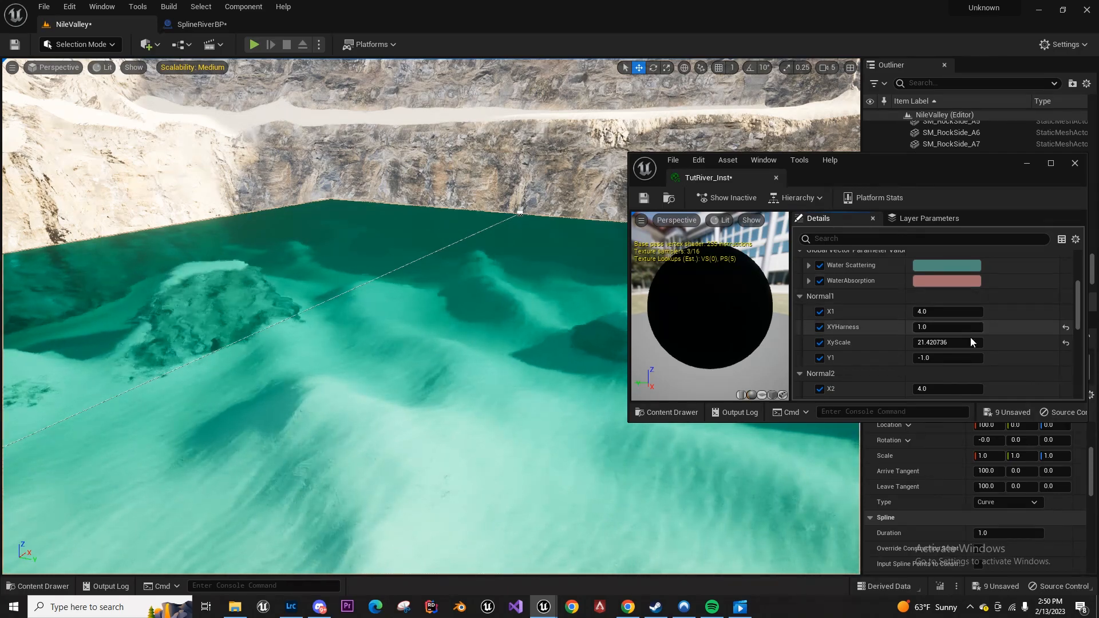
Set Normal1 XYHarness to 25 and Normal2 XYScale2 to 499
double_click(947, 343)
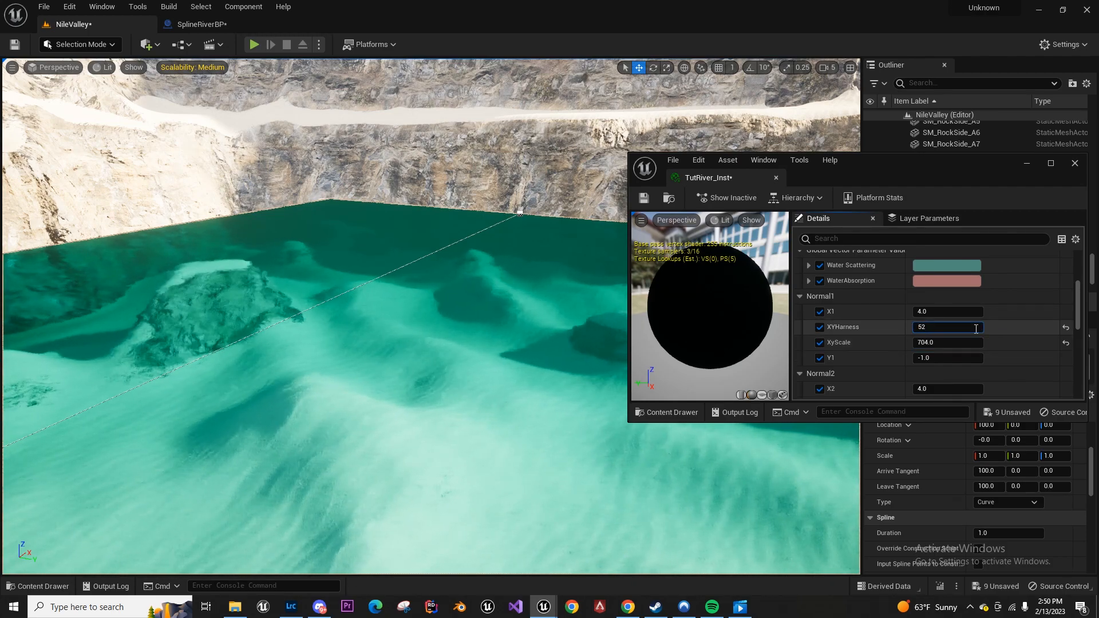
type("25.0")
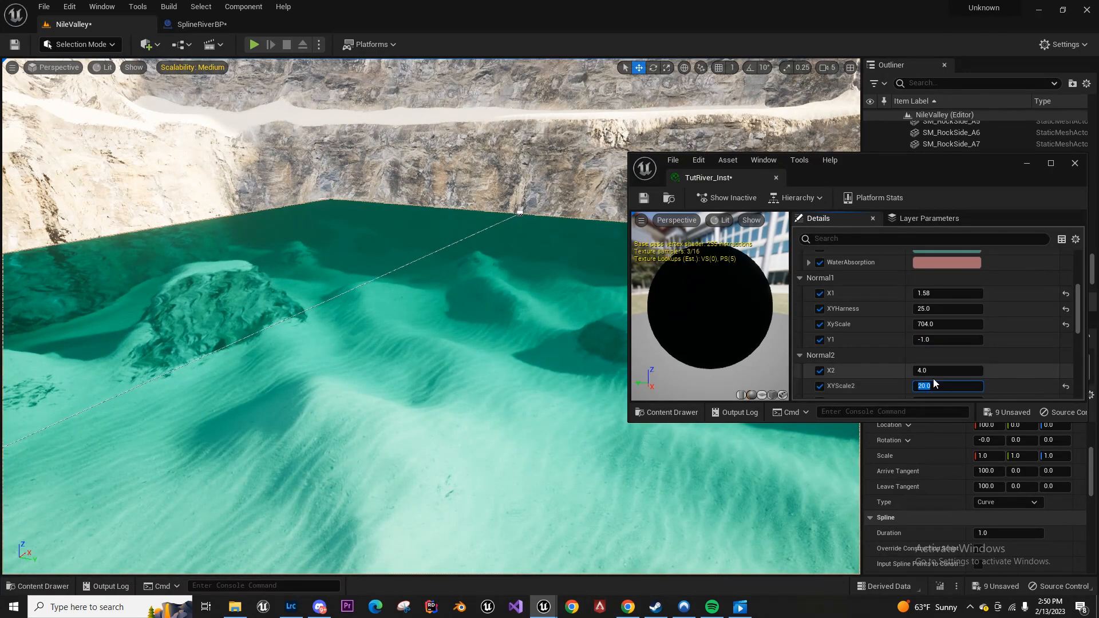
type("499.0")
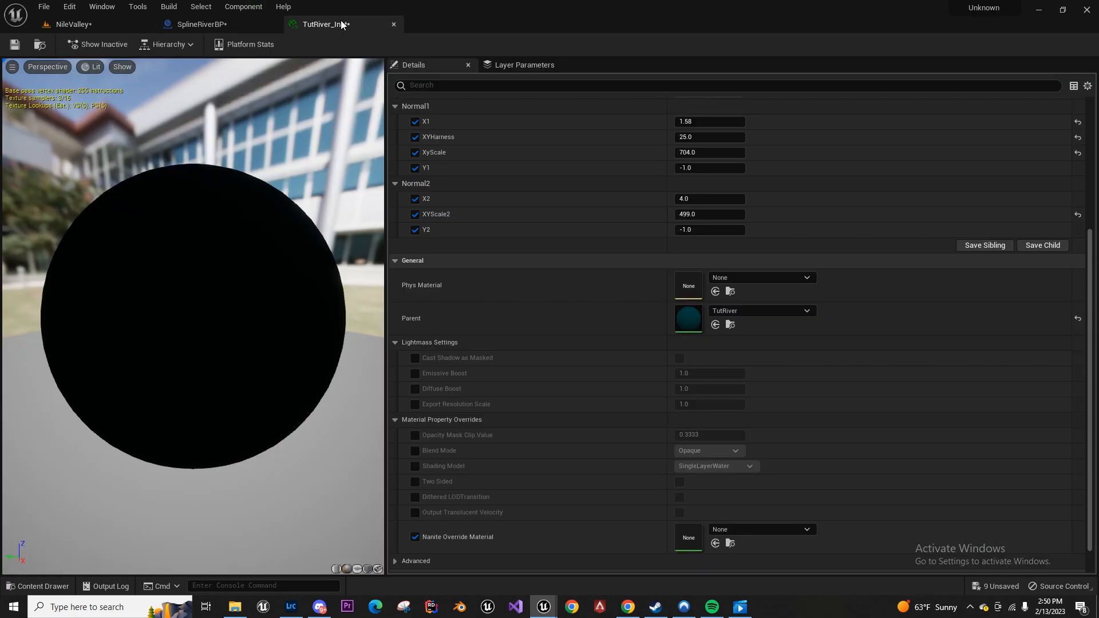
Turn TutRiver_Inst's Scattering Multiply down to 0
left_click(70, 24)
type("0")
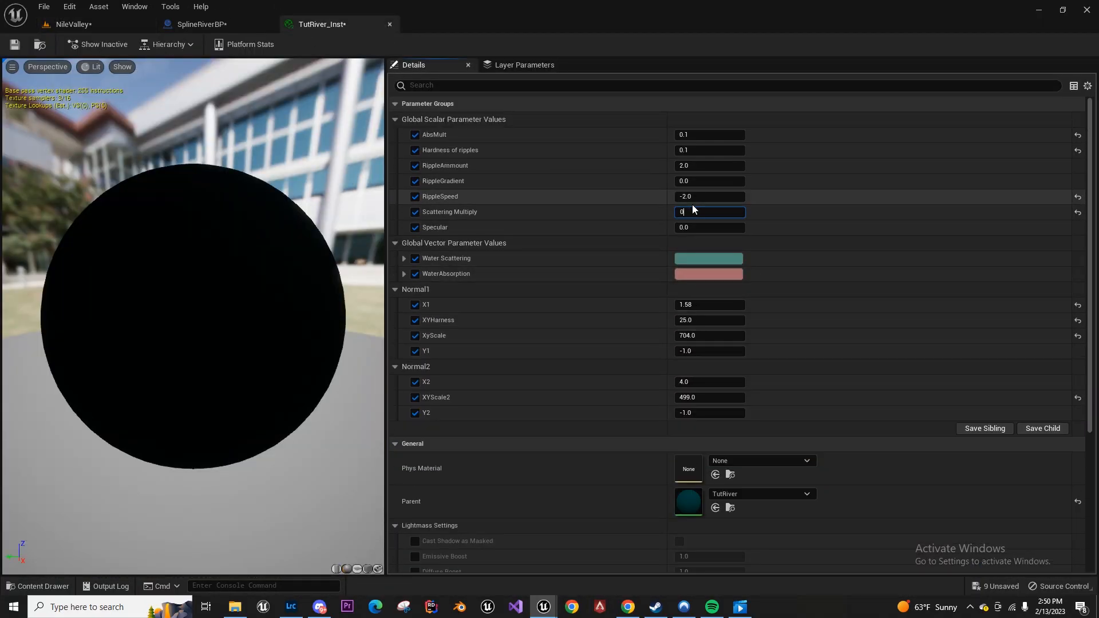
left_click(70, 24)
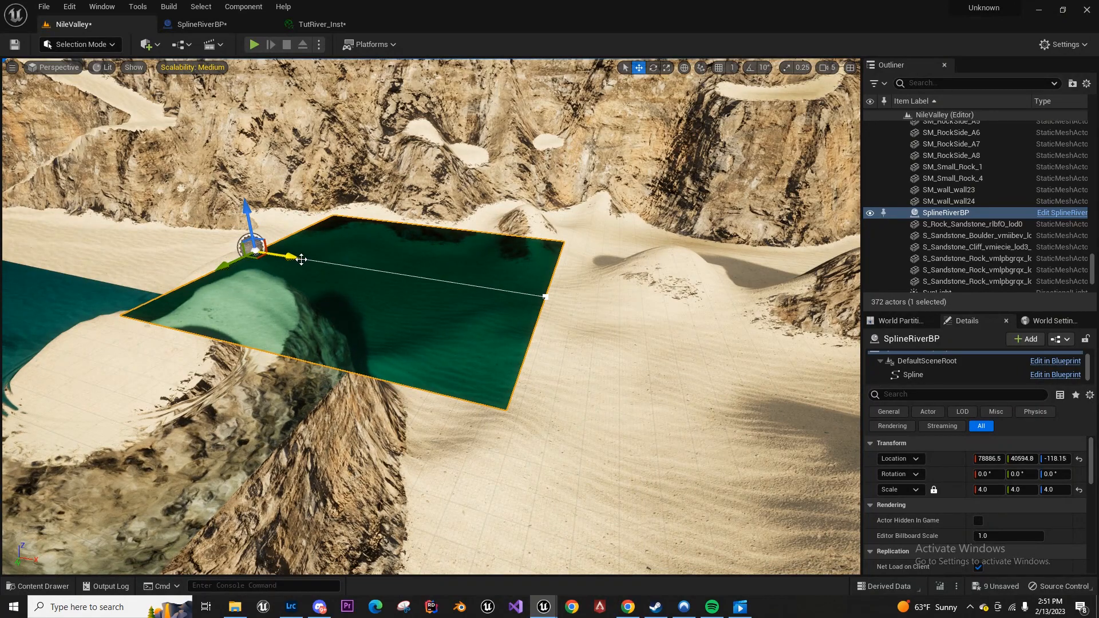
View the parent TutRiver material's node graph zoomed out, then return to TutRiver_Inst
left_click(322, 24)
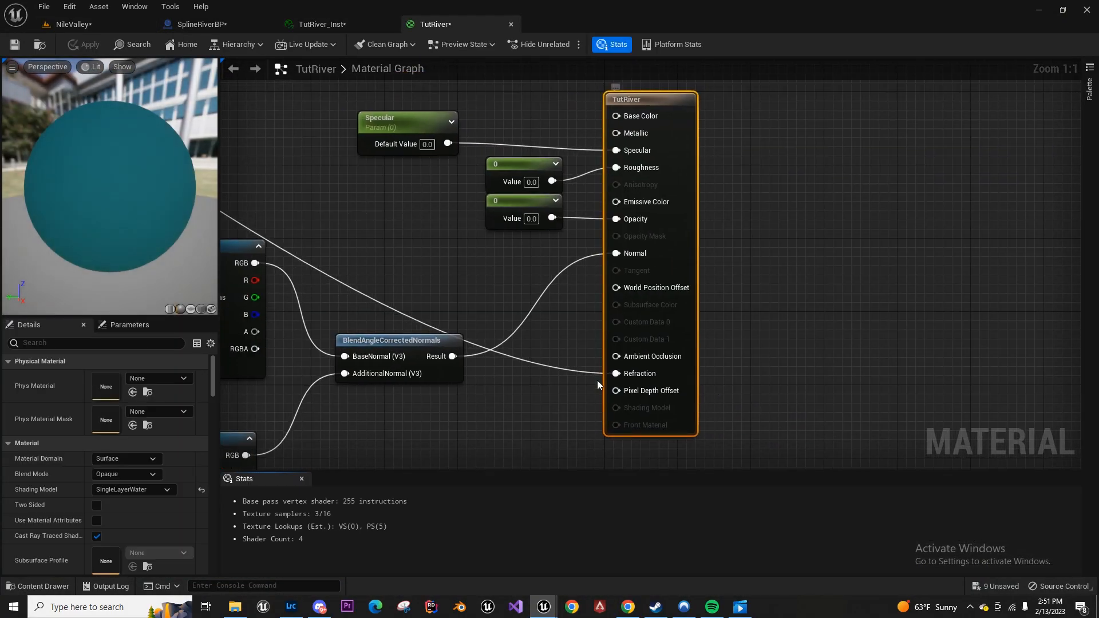
scroll("down", 3)
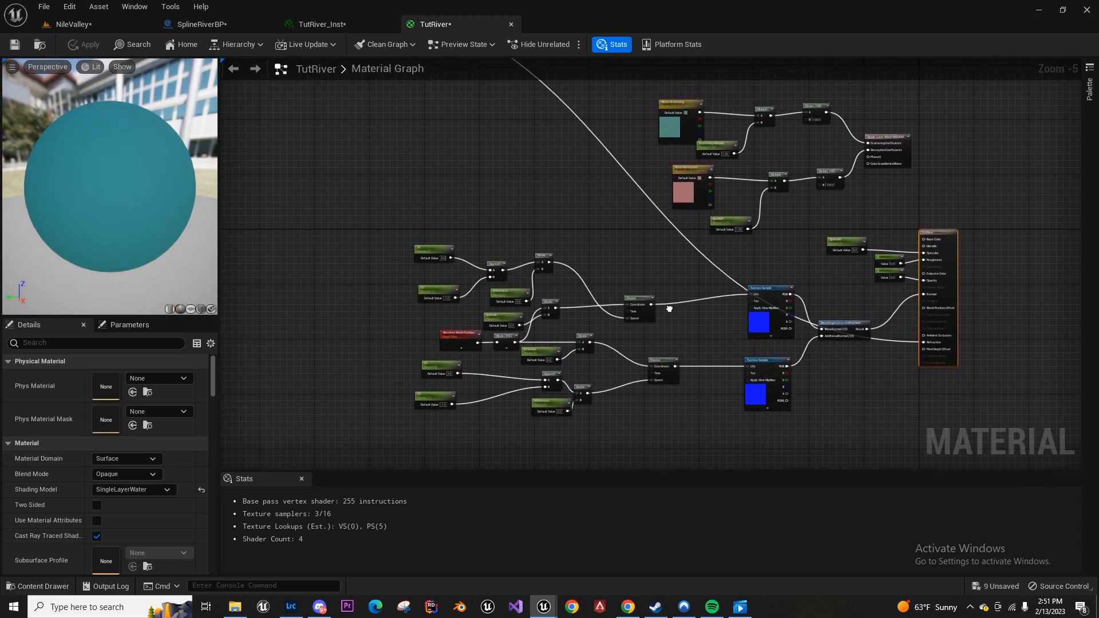
scroll("down", 3)
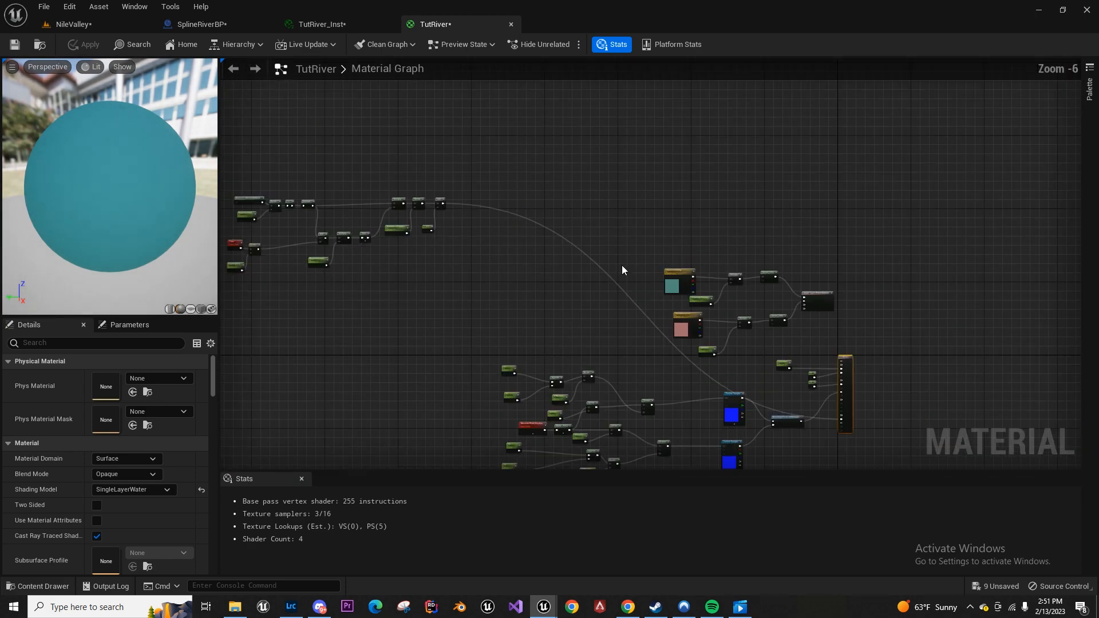
left_click(68, 24)
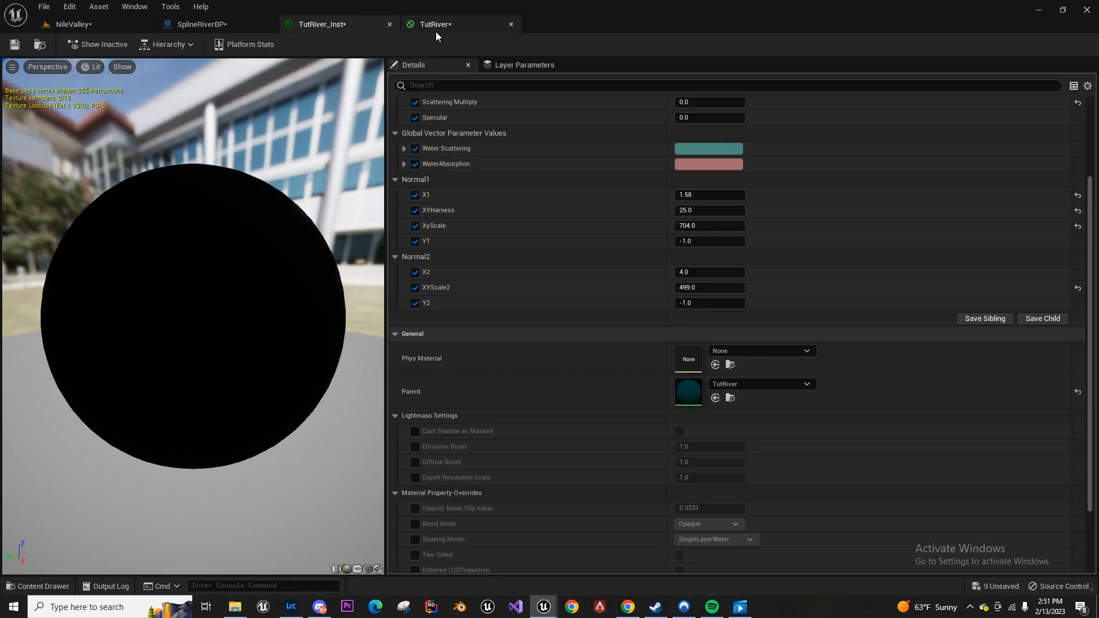
Set Normal1 X1 1.0, Y1 0, XyScale ~272 and zero Normal2's X2, Y2, XYScale2
left_click(433, 24)
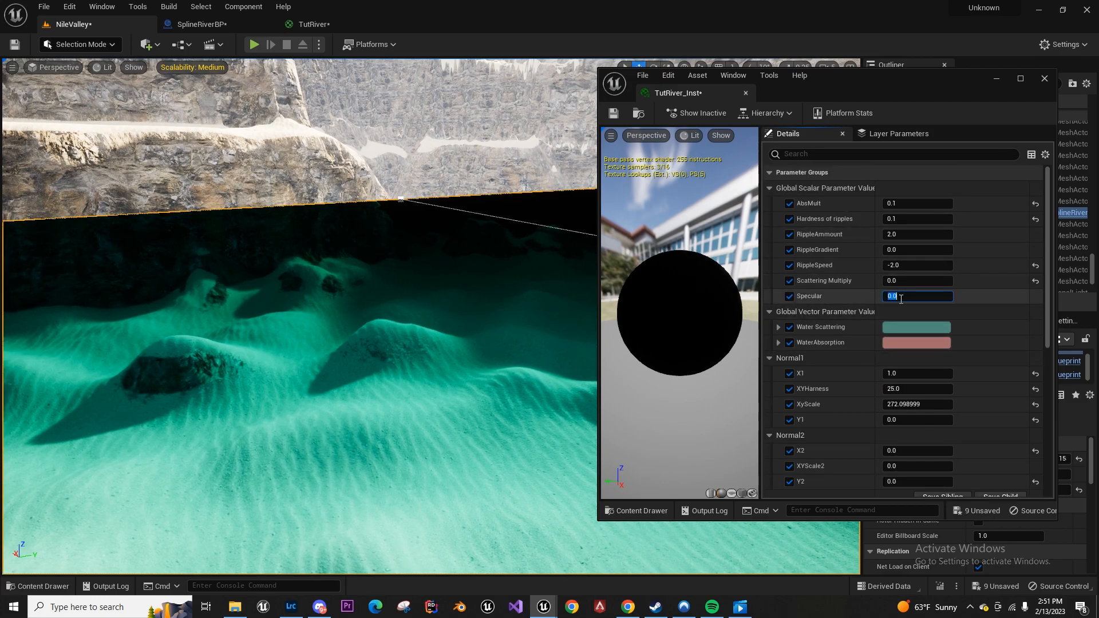
Tune TutRiver_Inst so Specular is 0.004, X1 is -1.0 and Normal1 XYHarness is 5.0
type("0.1")
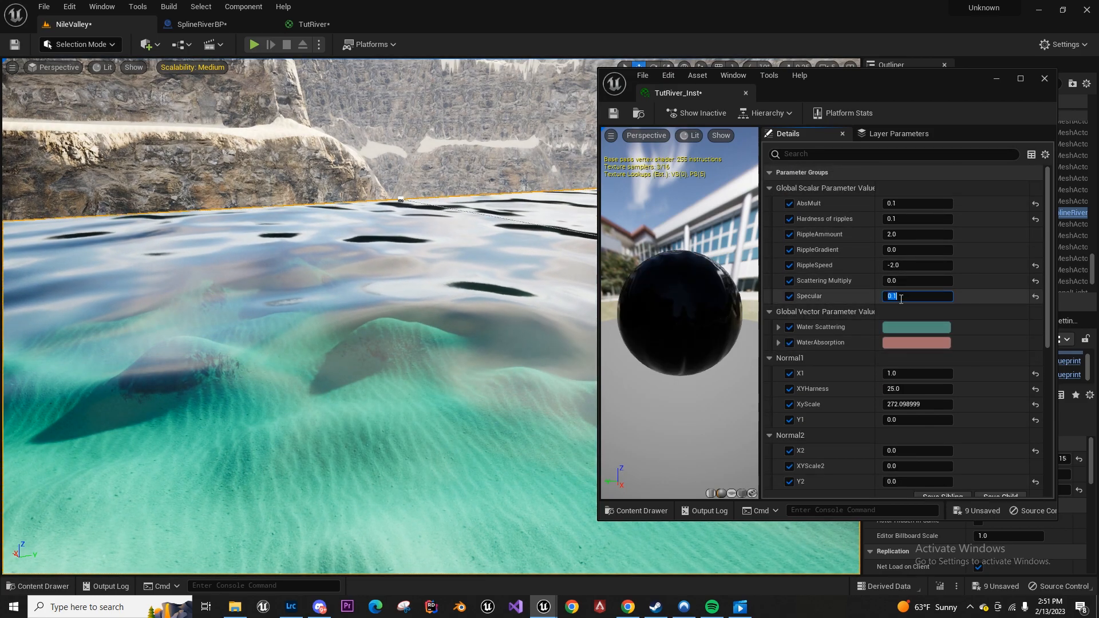
type("0.01")
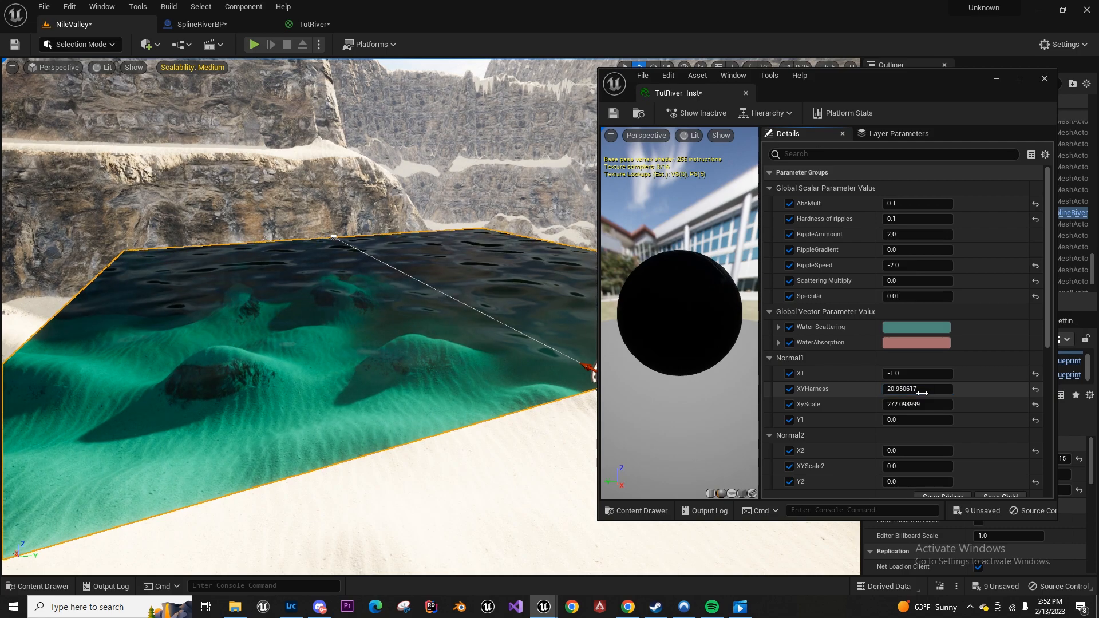
left_click_drag(932, 389, 904, 390)
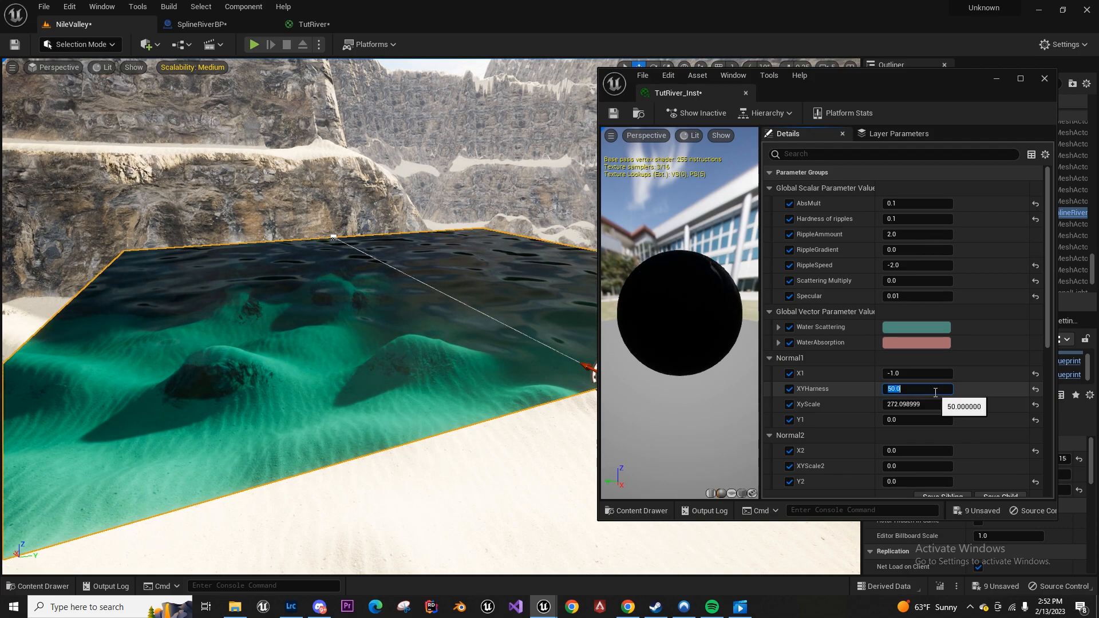
type("2")
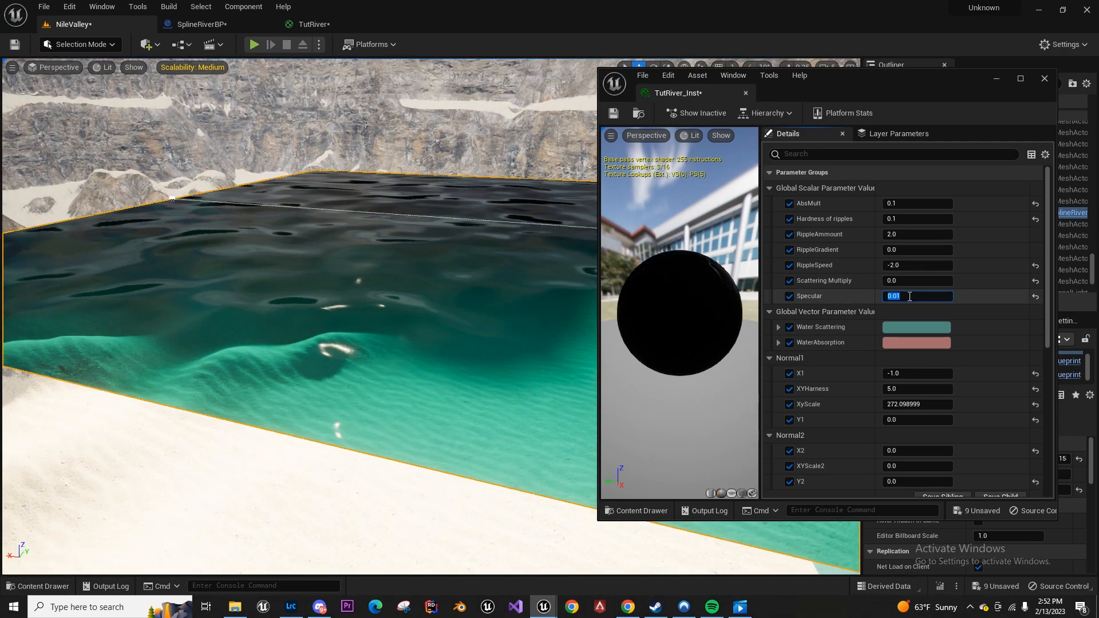
type("0.001")
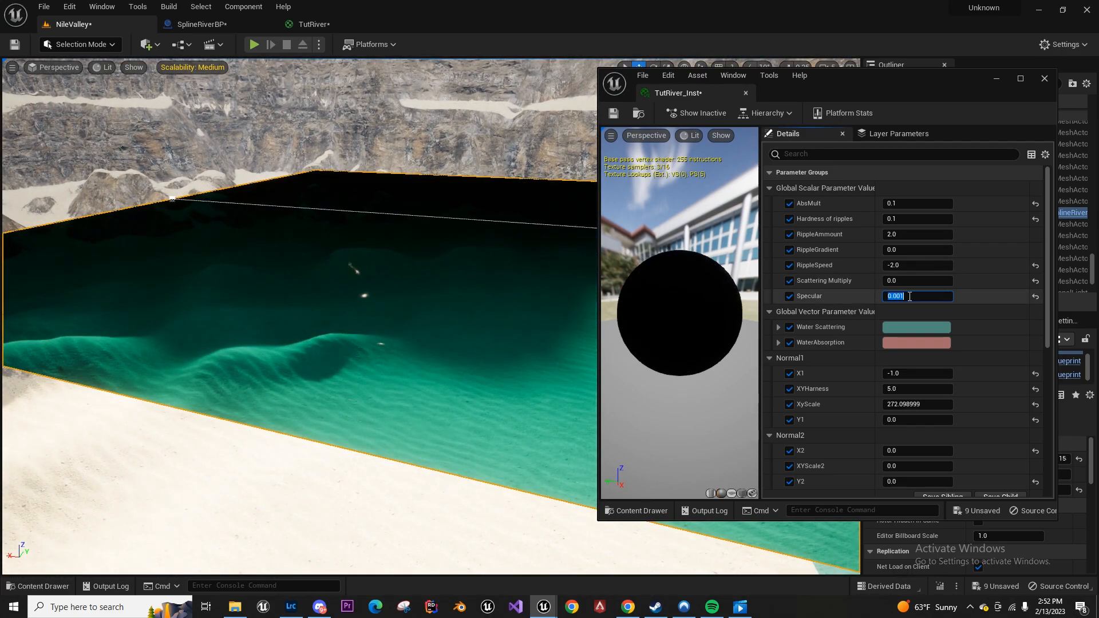
type("0")
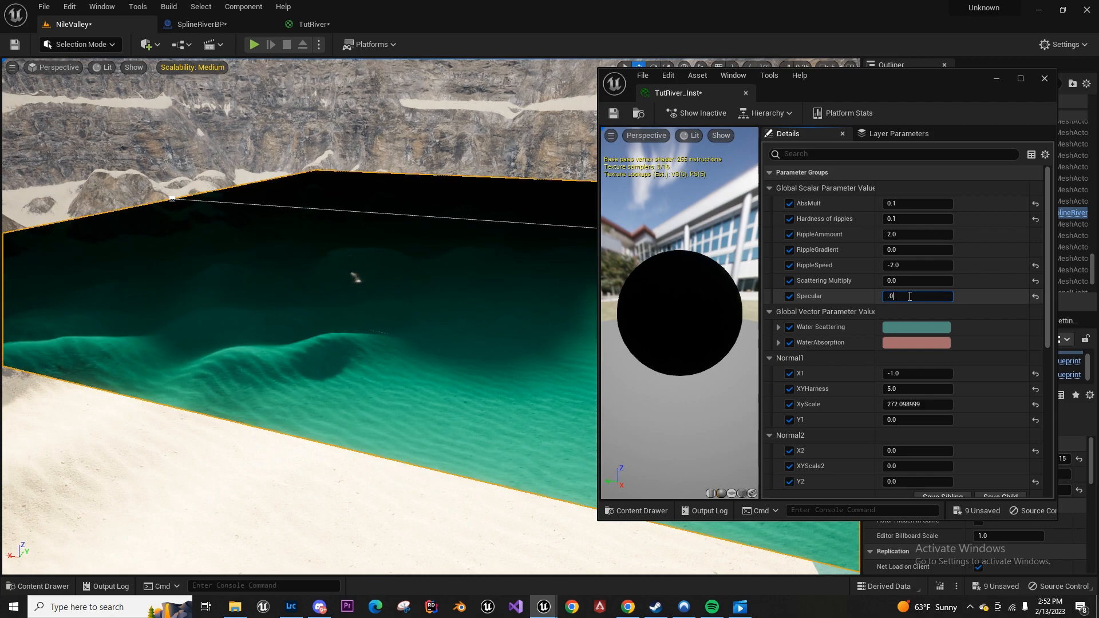
type("0.004")
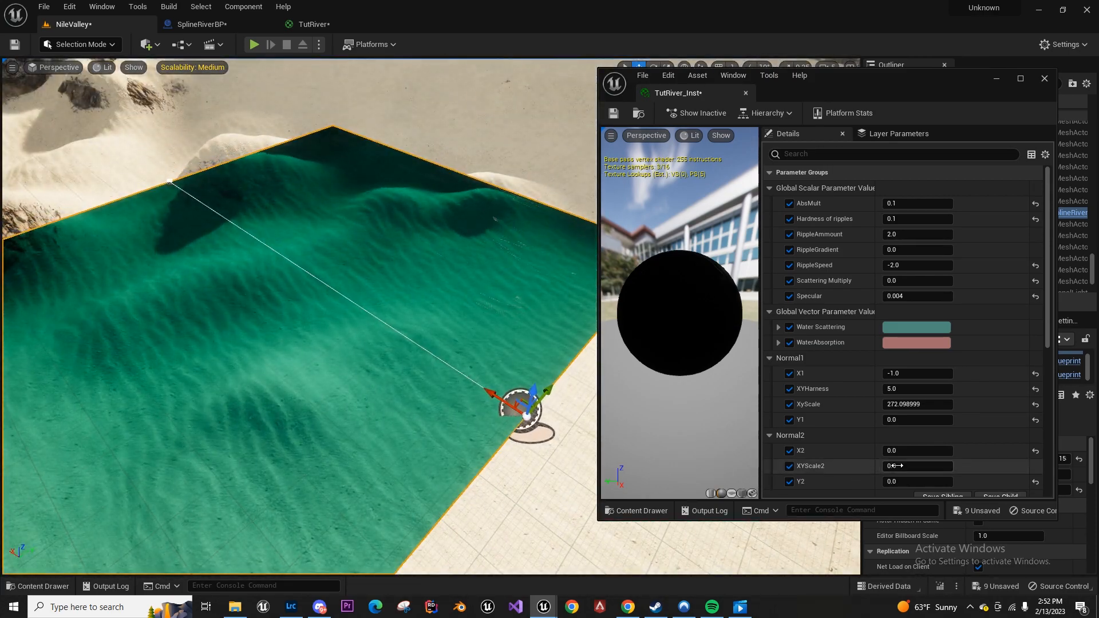
Give Normal2 an X2 of -1.5 and XYScale2 of 500.0 for finer ripples
left_click(917, 450)
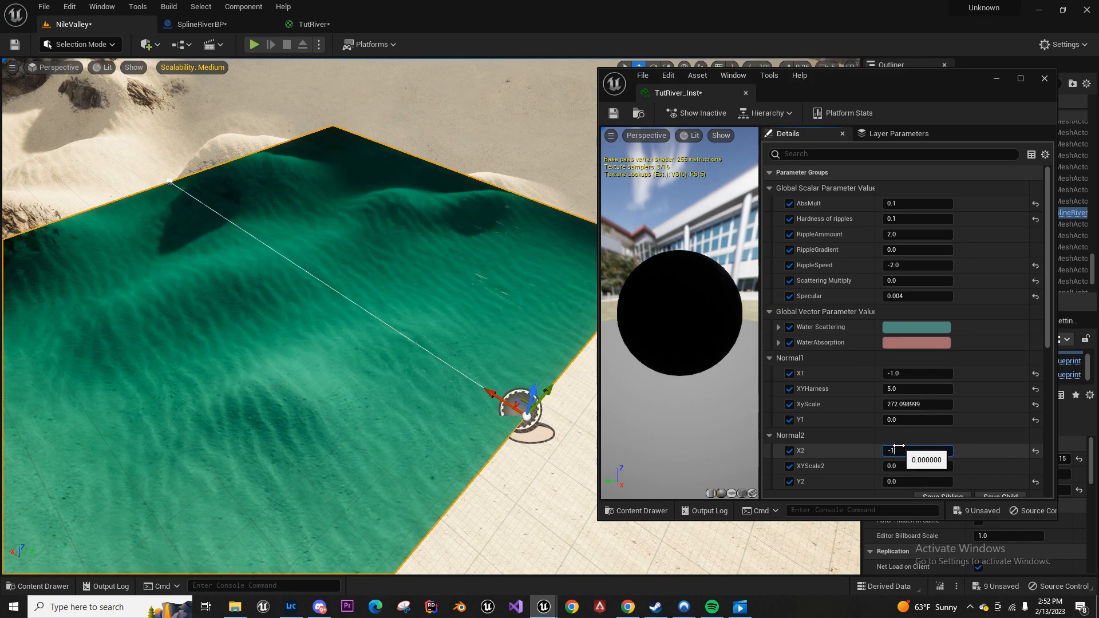
type("-1.5")
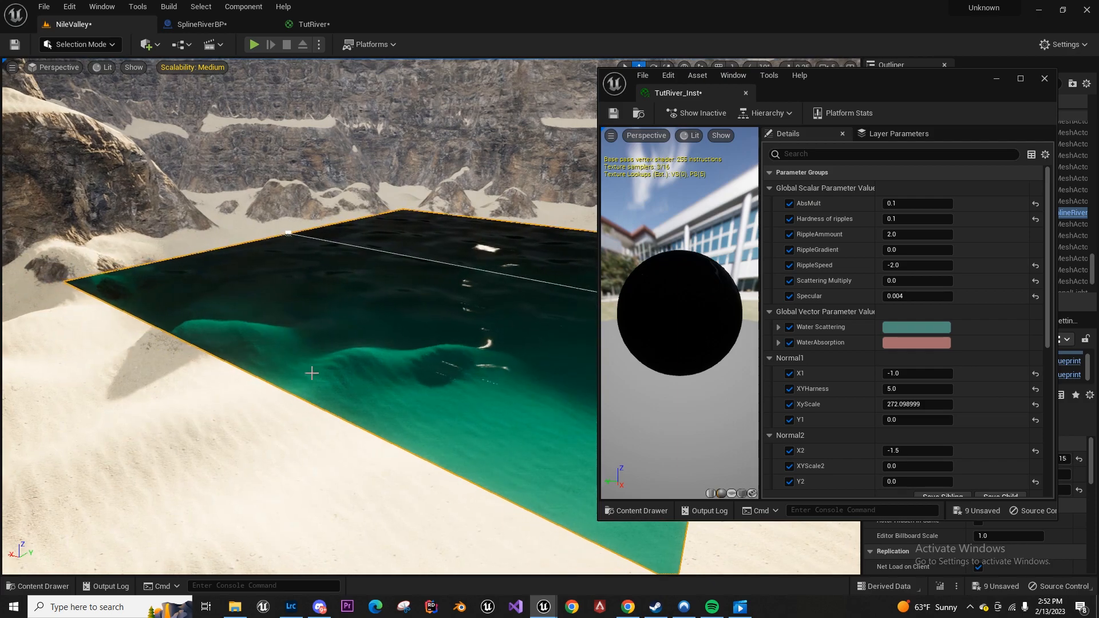
type("0.032")
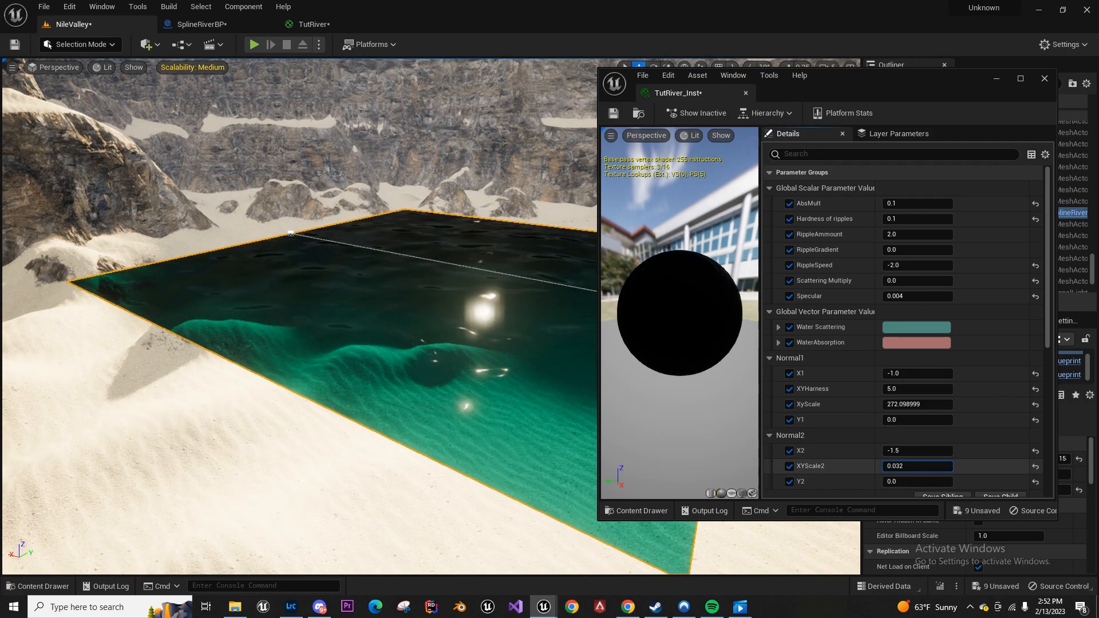
type("4.257825")
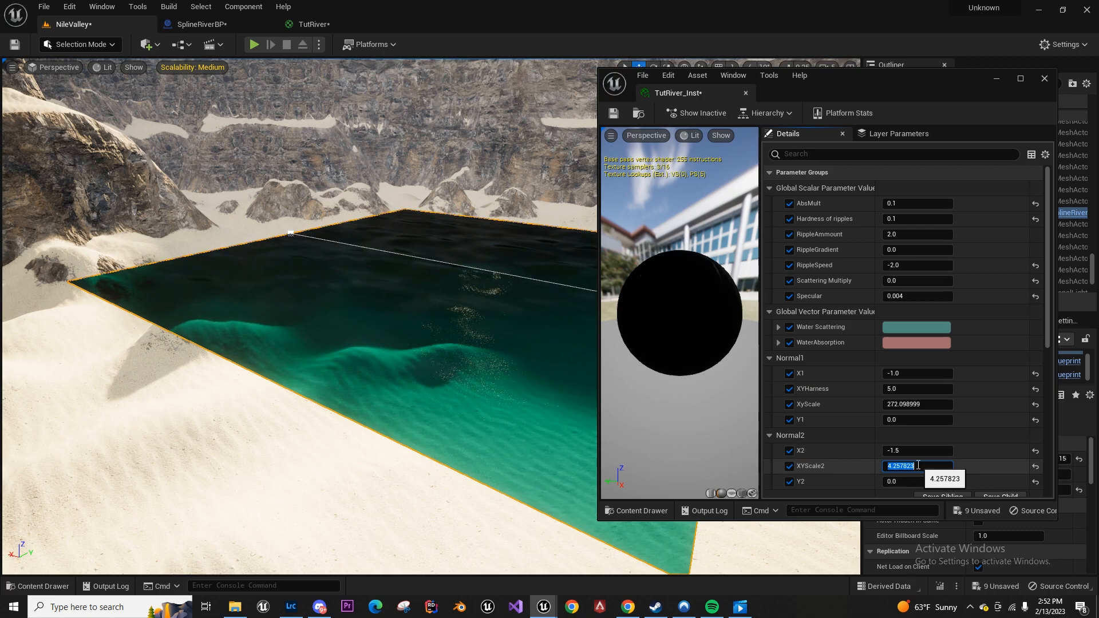
type("500.0")
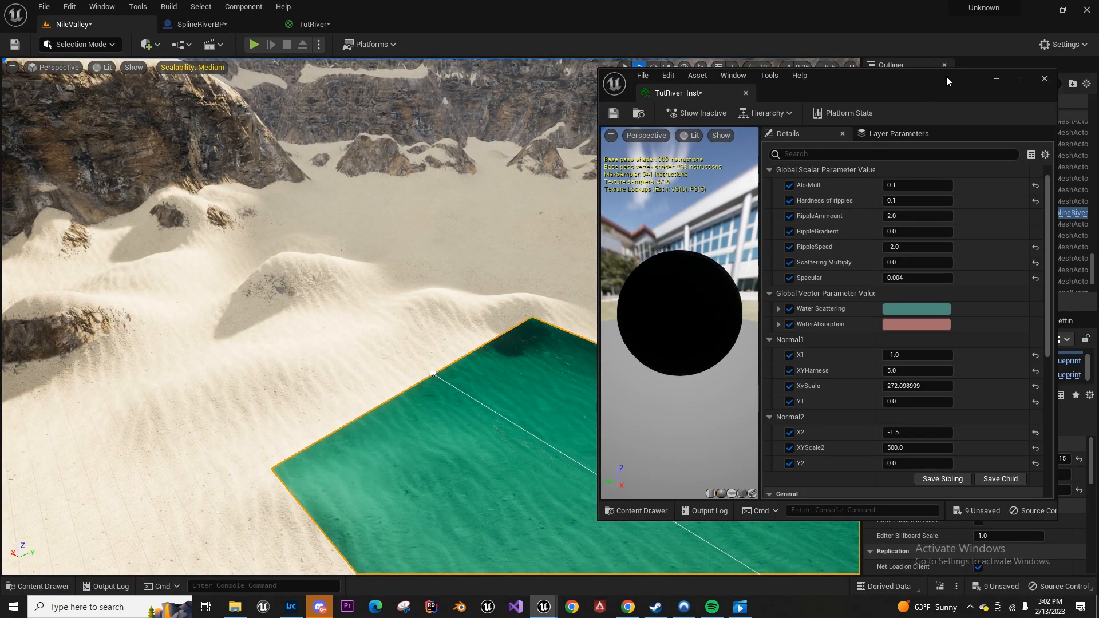
Sculpt a basin into the NileValley dunes and delete the old SplineRiverBP actor
left_click(1021, 79)
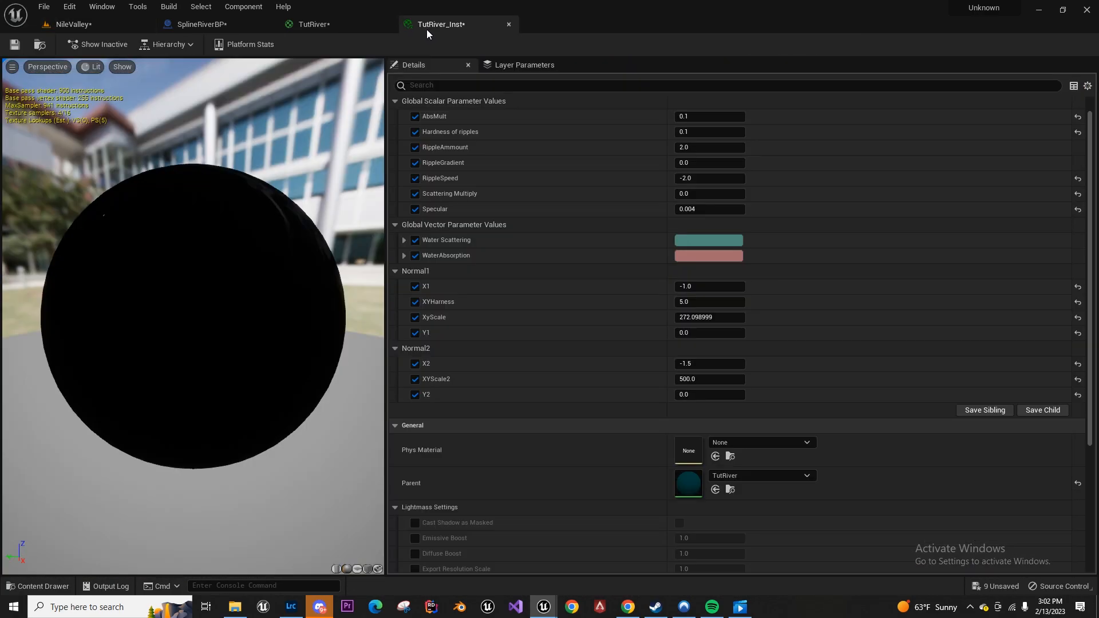
left_click(70, 24)
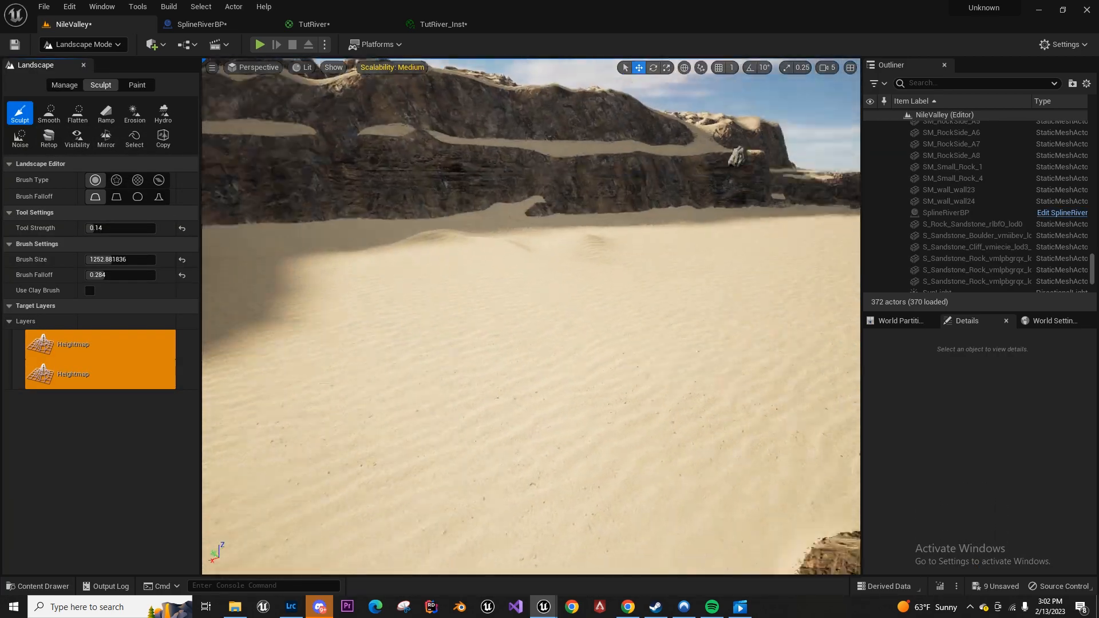
left_click(521, 254)
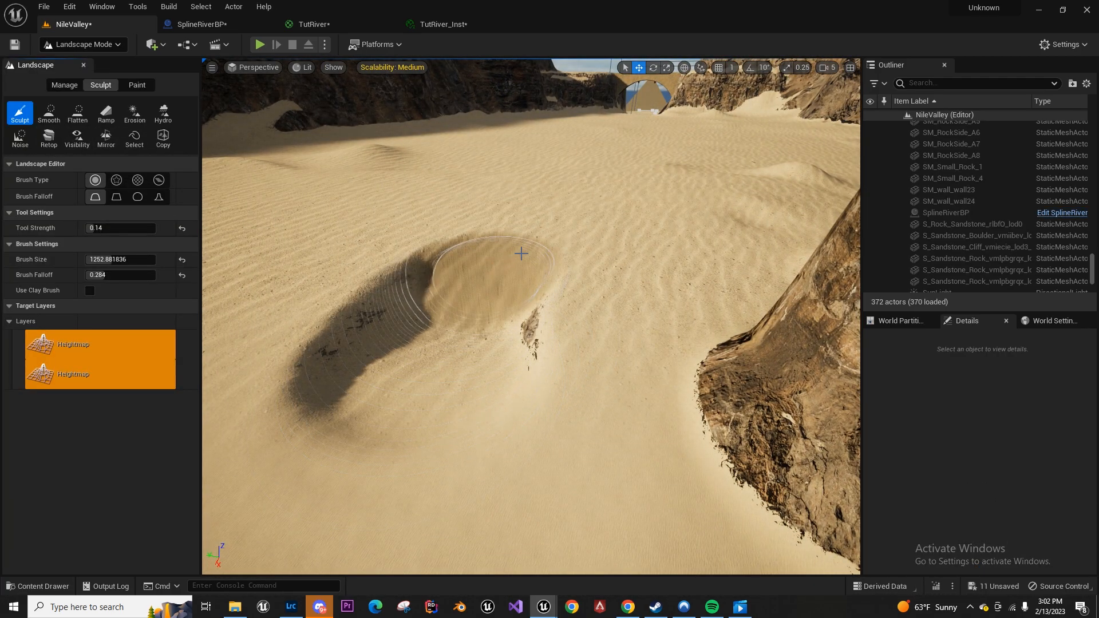
left_click_drag(521, 253, 620, 156)
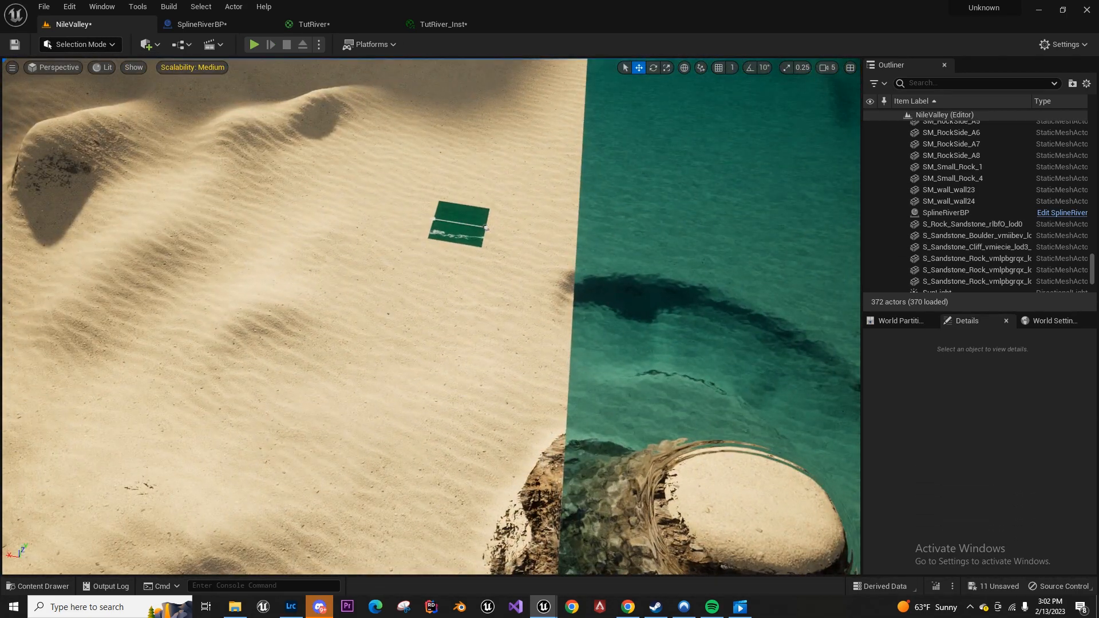
left_click(459, 224)
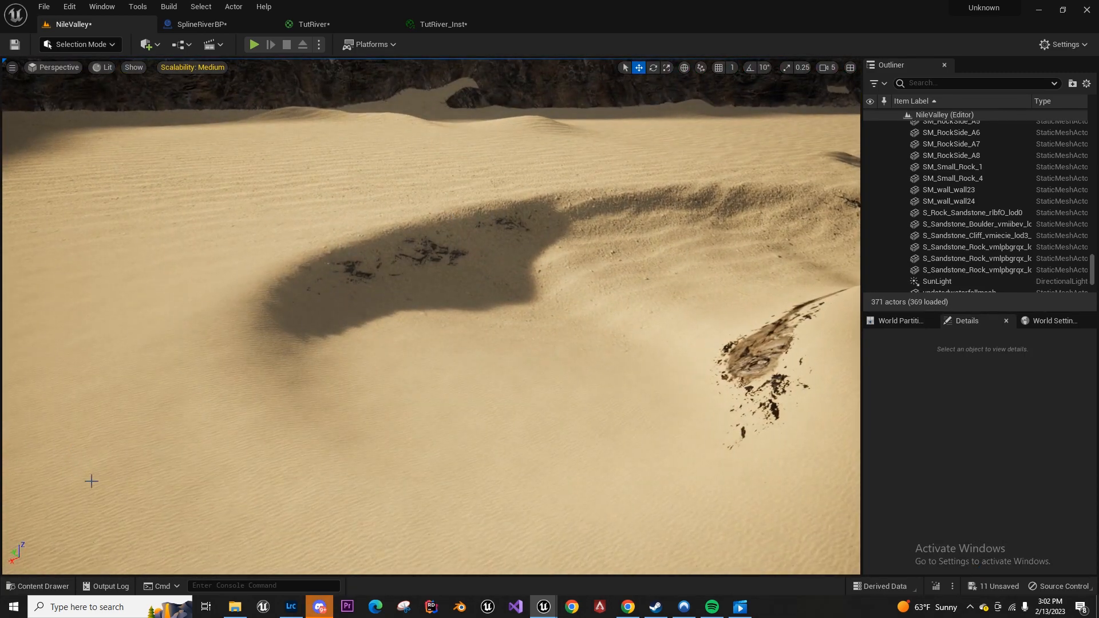
Drag SplineRiverBP from the Content Drawer over the basin, scale 20, Rotation Z 170
left_click(38, 586)
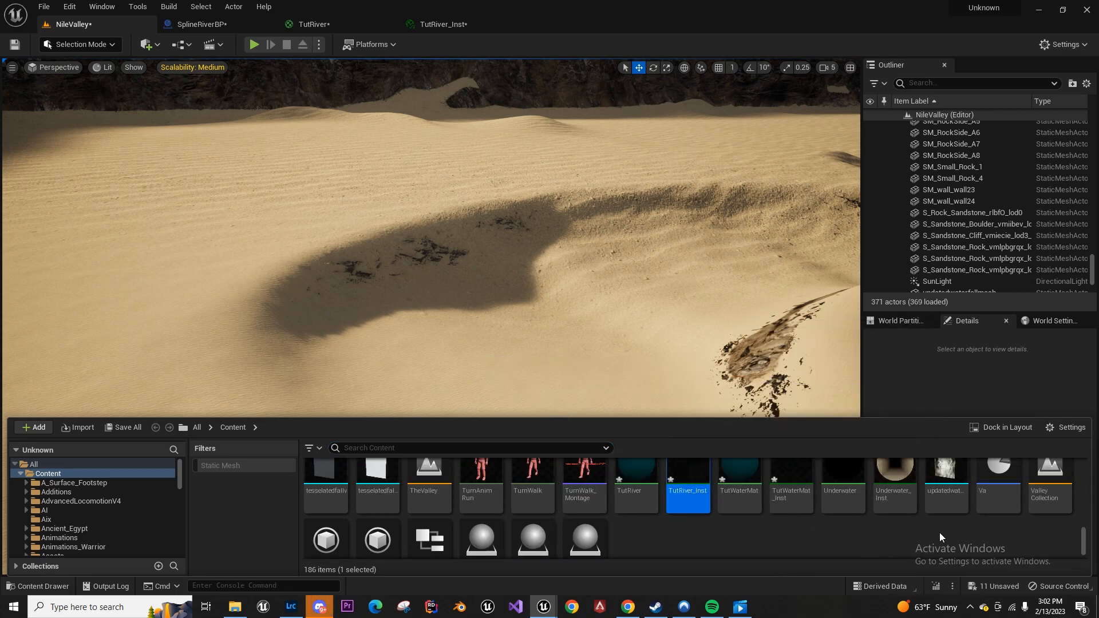
scroll("down", 3)
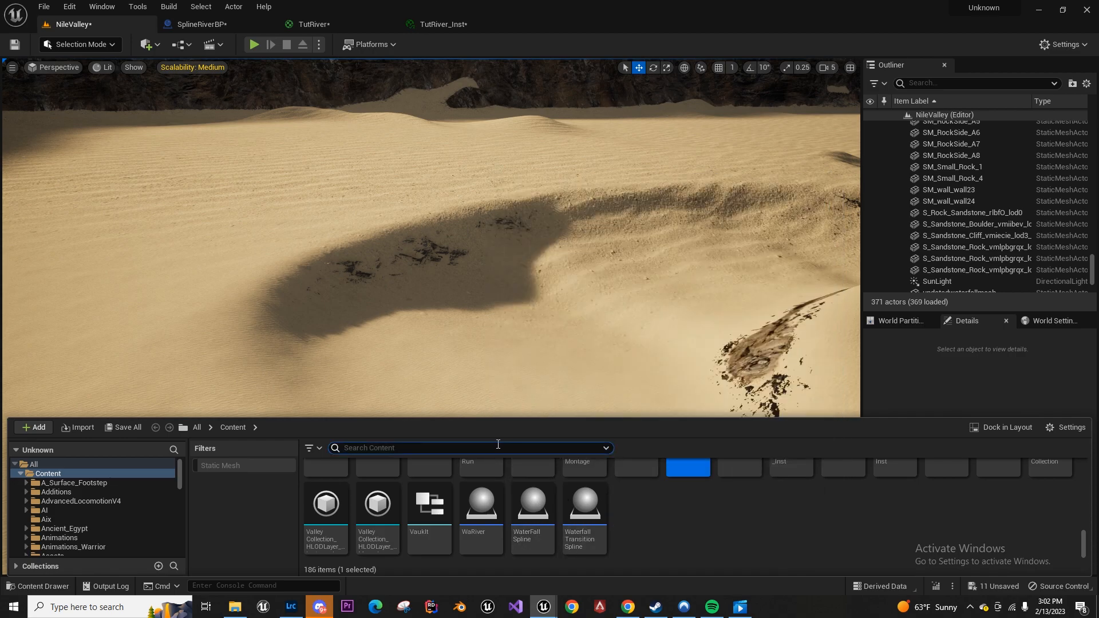
type("river")
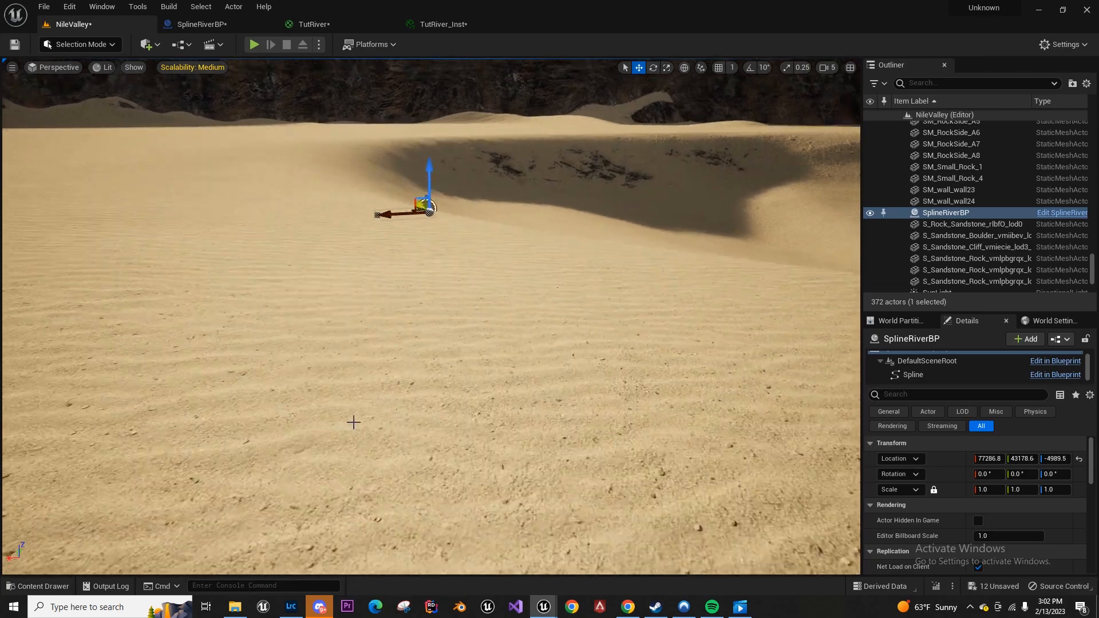
left_click(1020, 489)
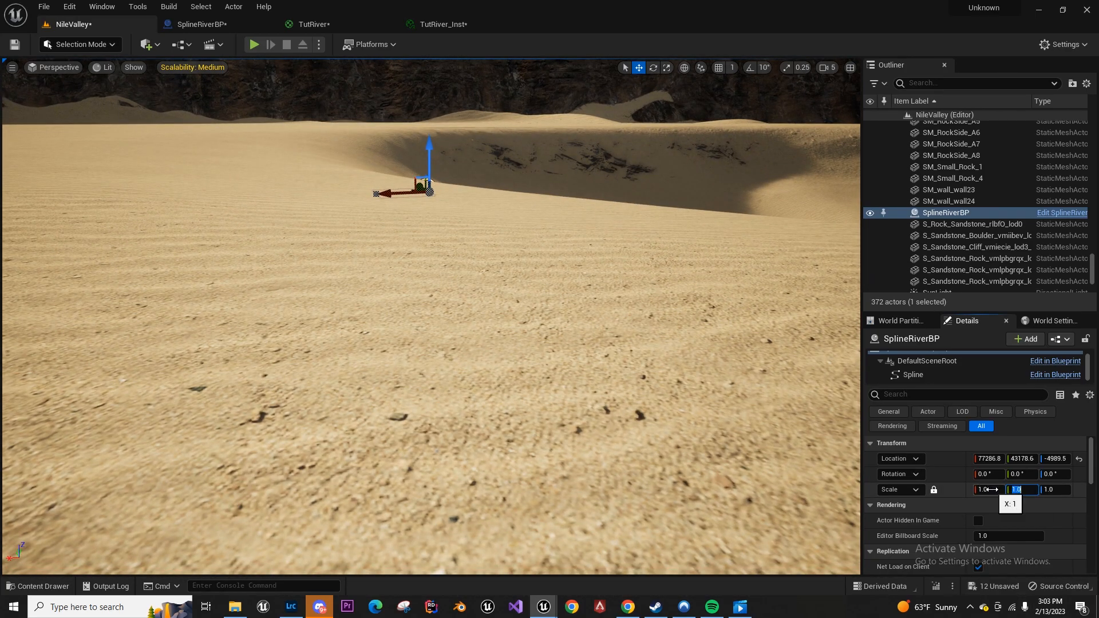
type("10.0")
left_click(1057, 474)
type("170.170")
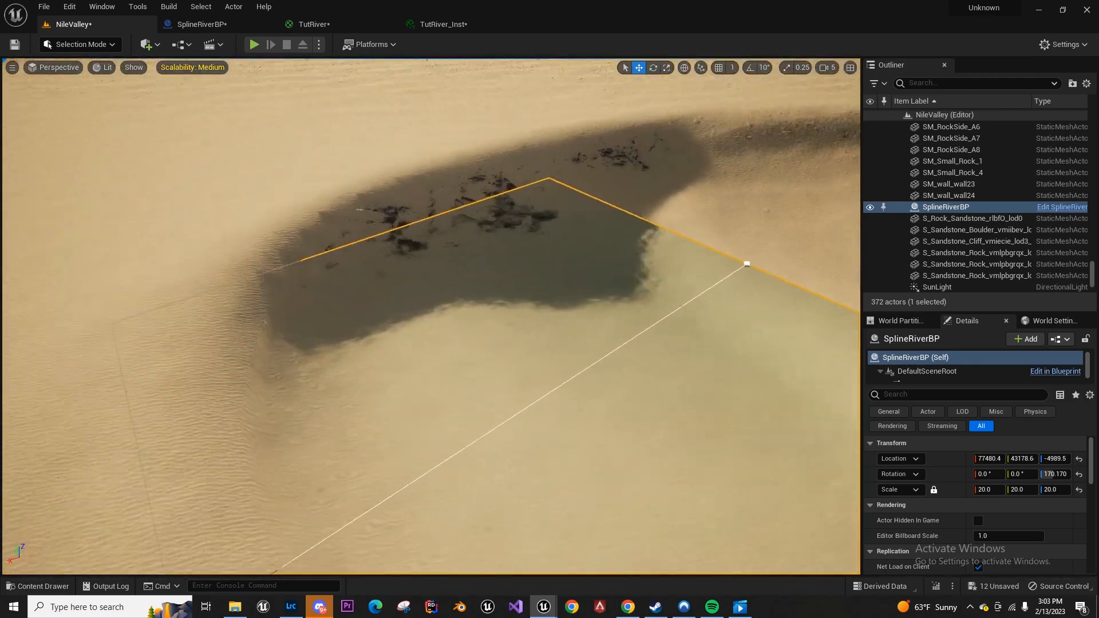
Set AbsMult 0.8, X1 1.0 and X2 1.5, checking the level water, and save TutRiver_Inst
left_click(313, 24)
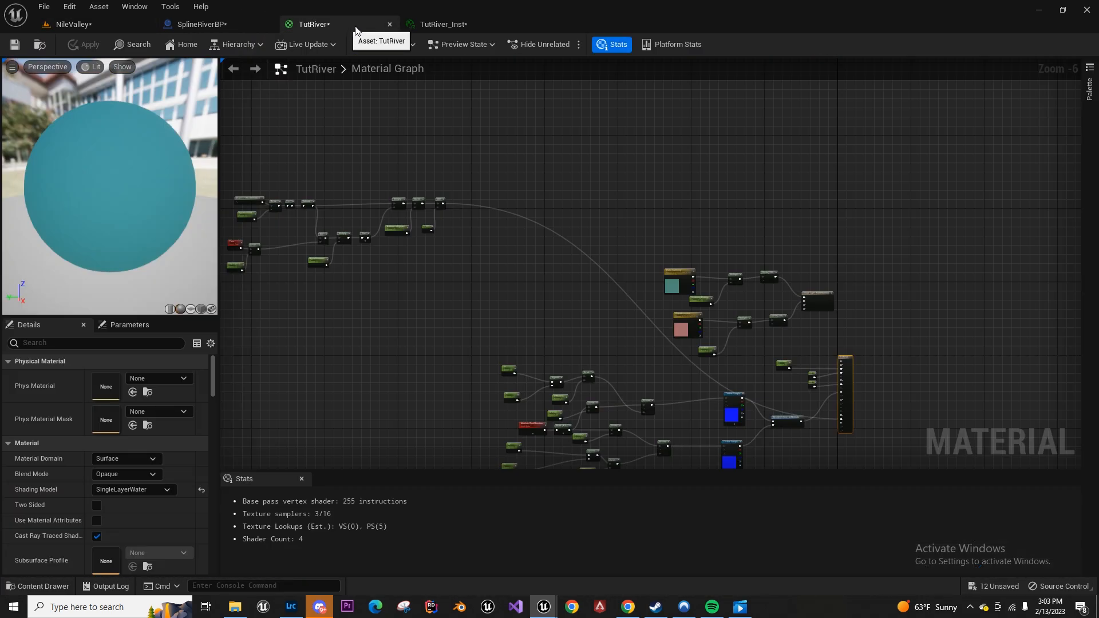
left_click(442, 24)
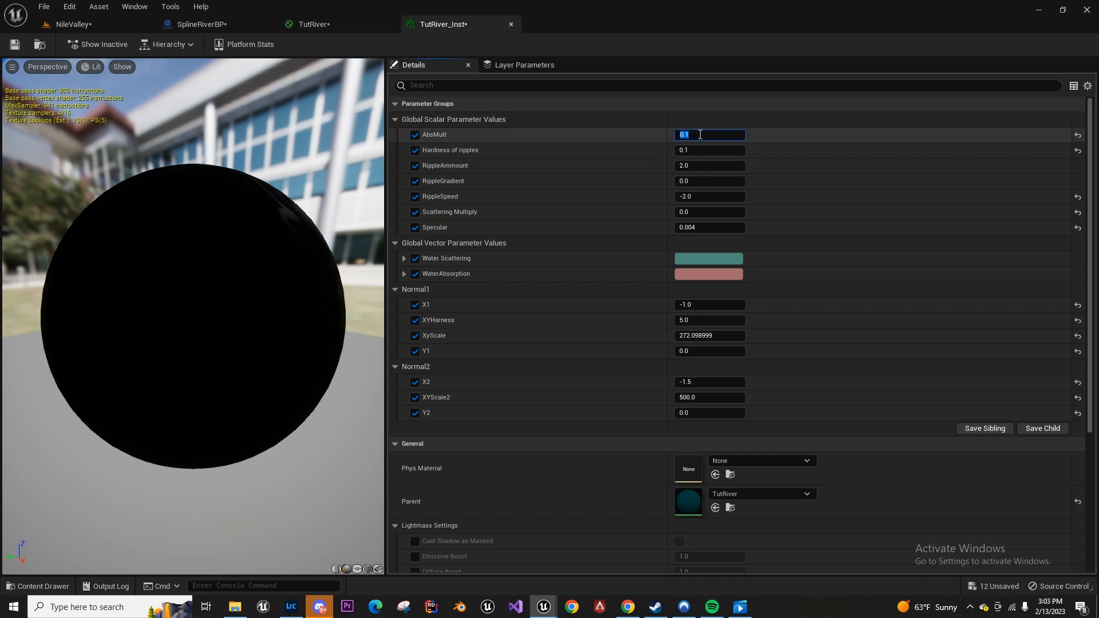
left_click(70, 24)
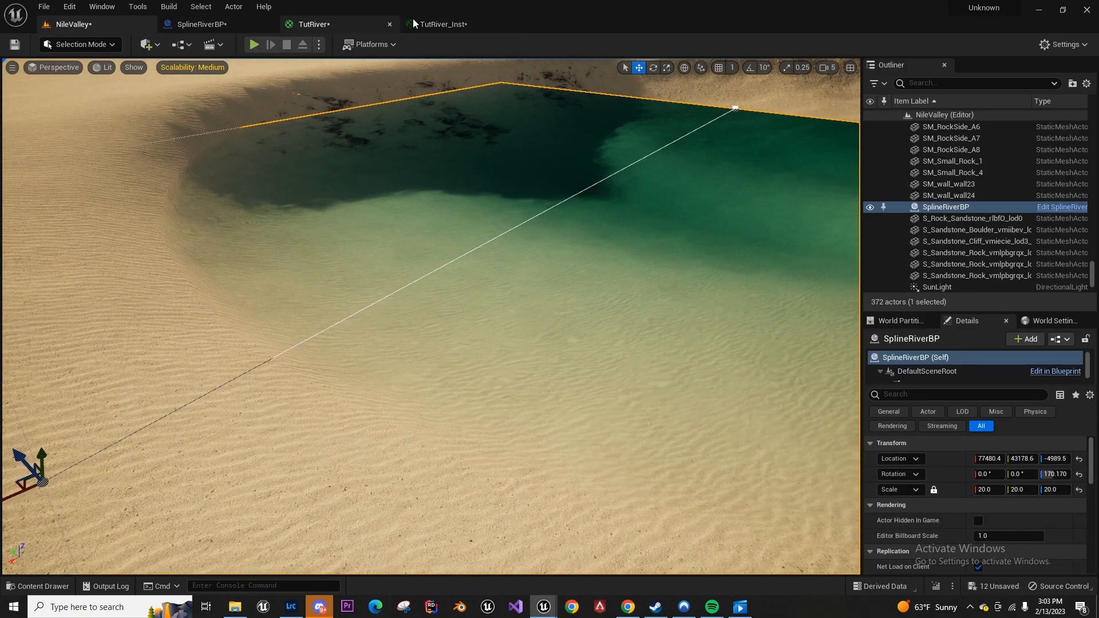
left_click(446, 24)
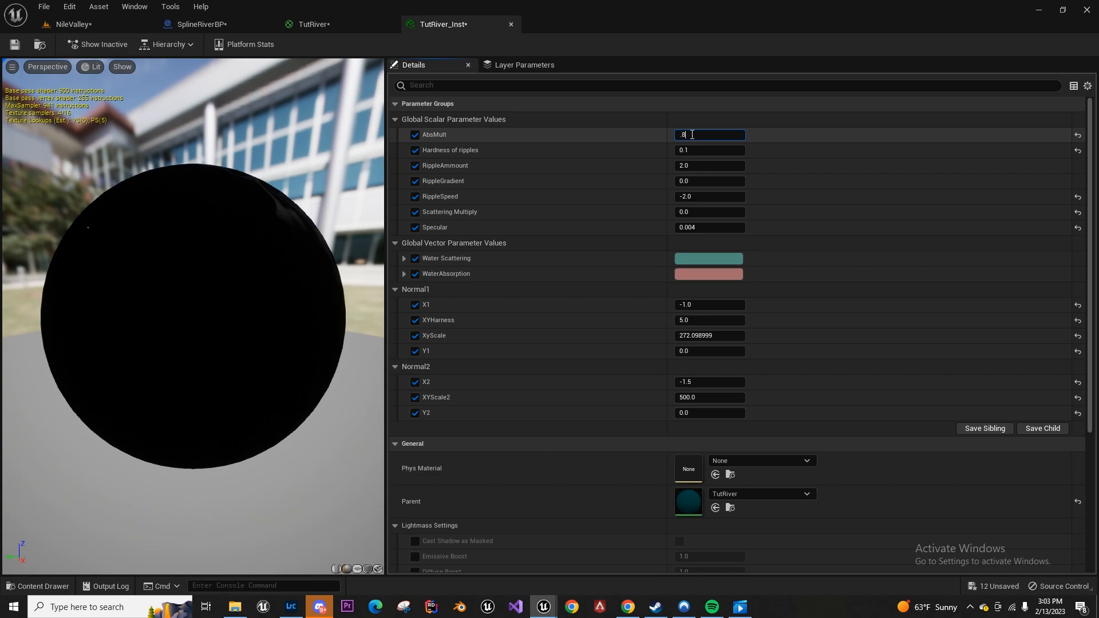
left_click(69, 24)
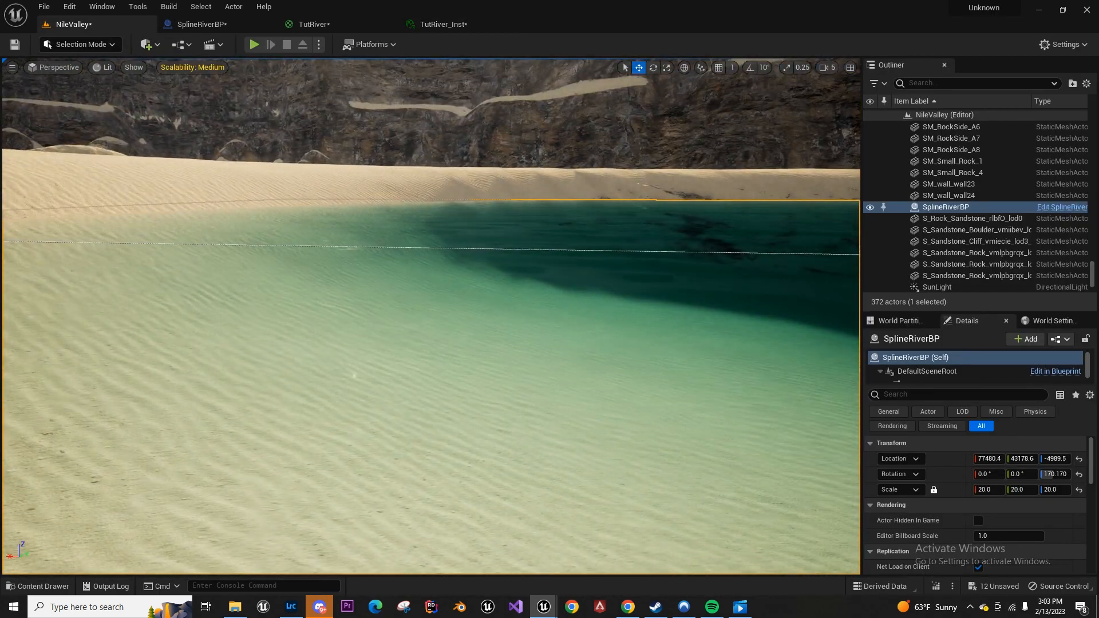
left_click(443, 24)
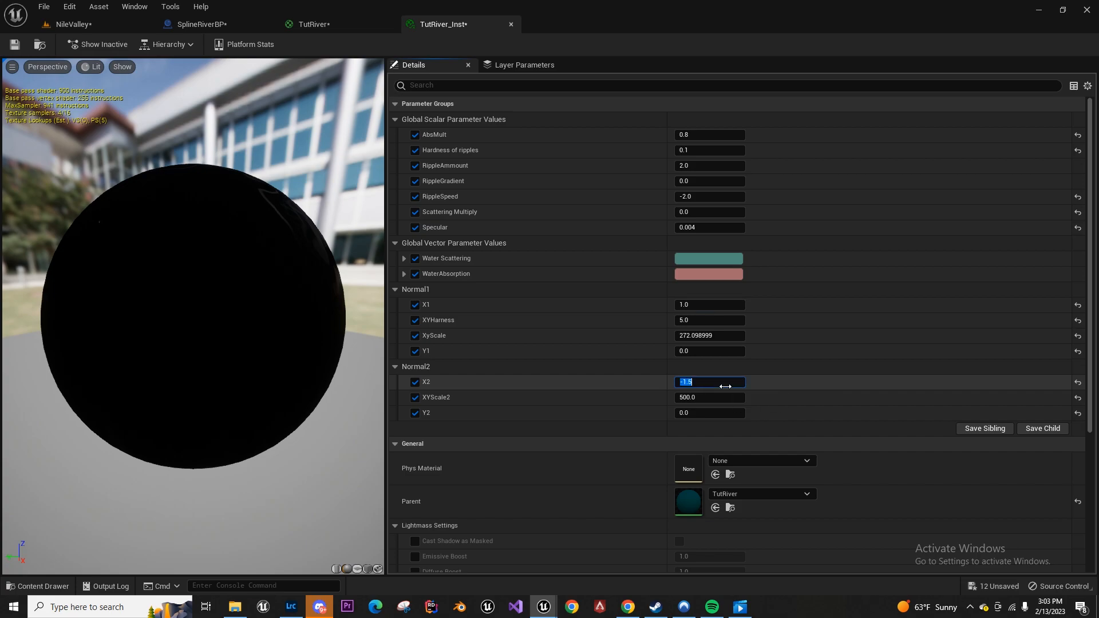
type("1.5")
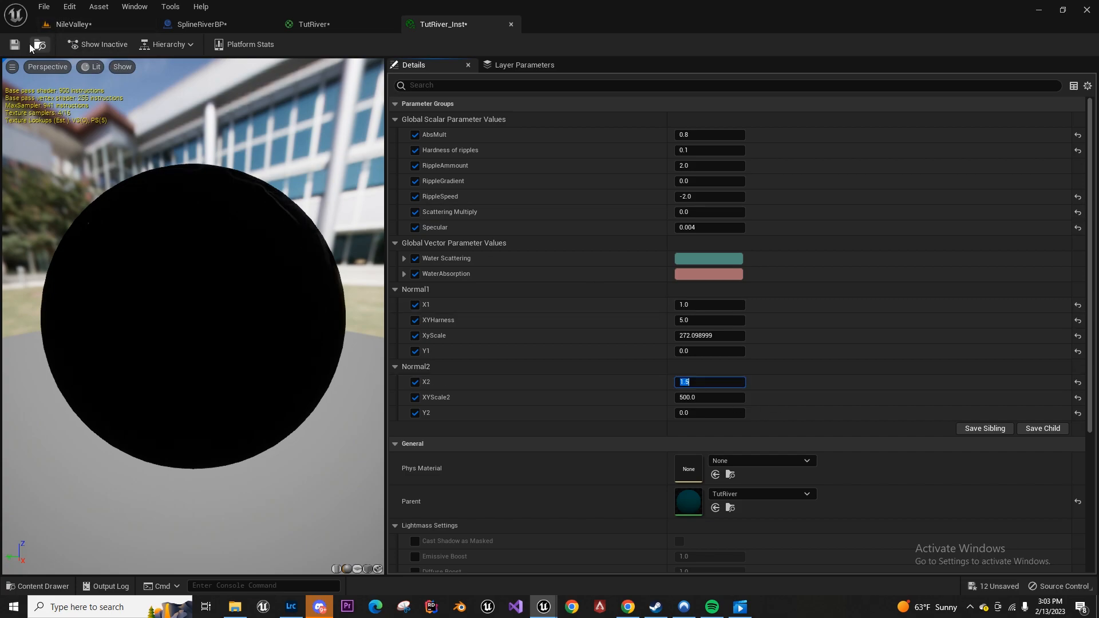
left_click(66, 24)
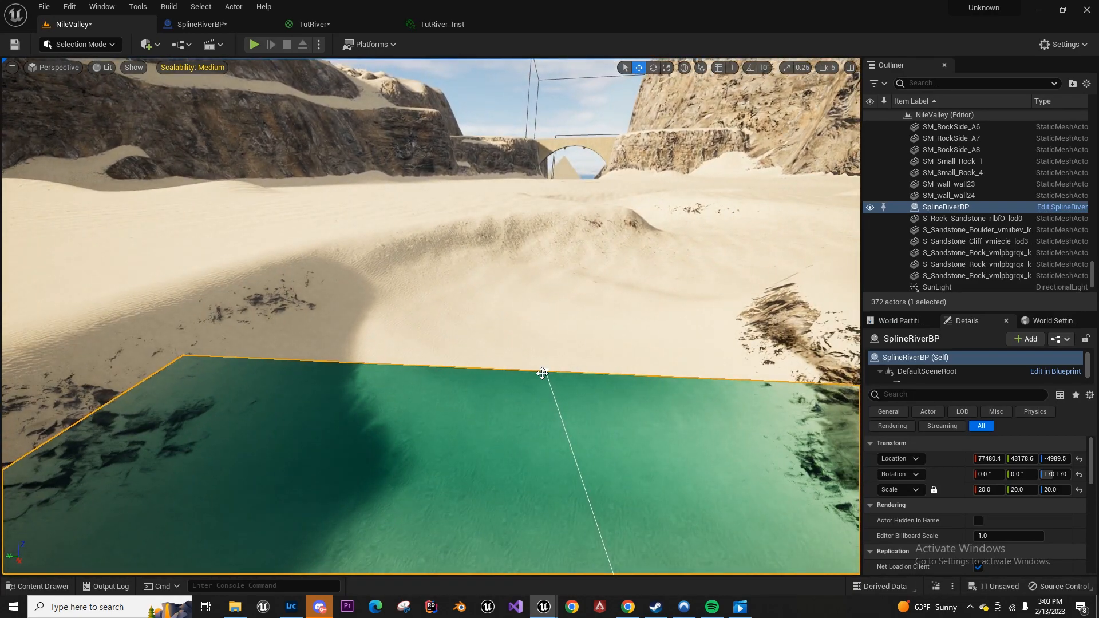
Move the river spline's end point and drop an SM_Rock006 rock into the river
left_click(543, 372)
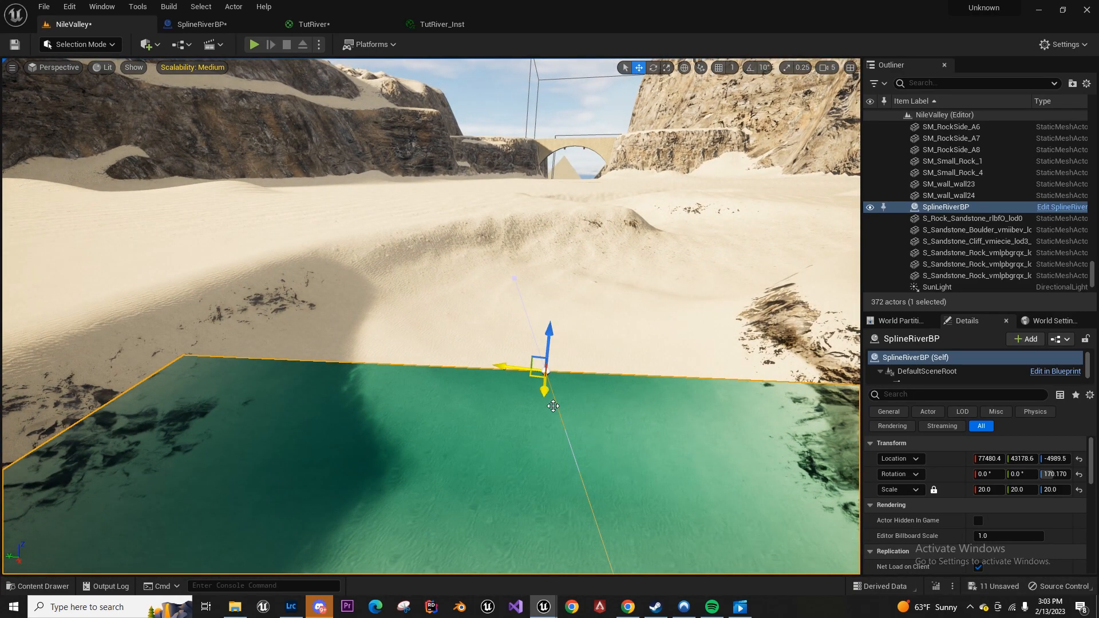
left_click_drag(555, 407, 326, 343)
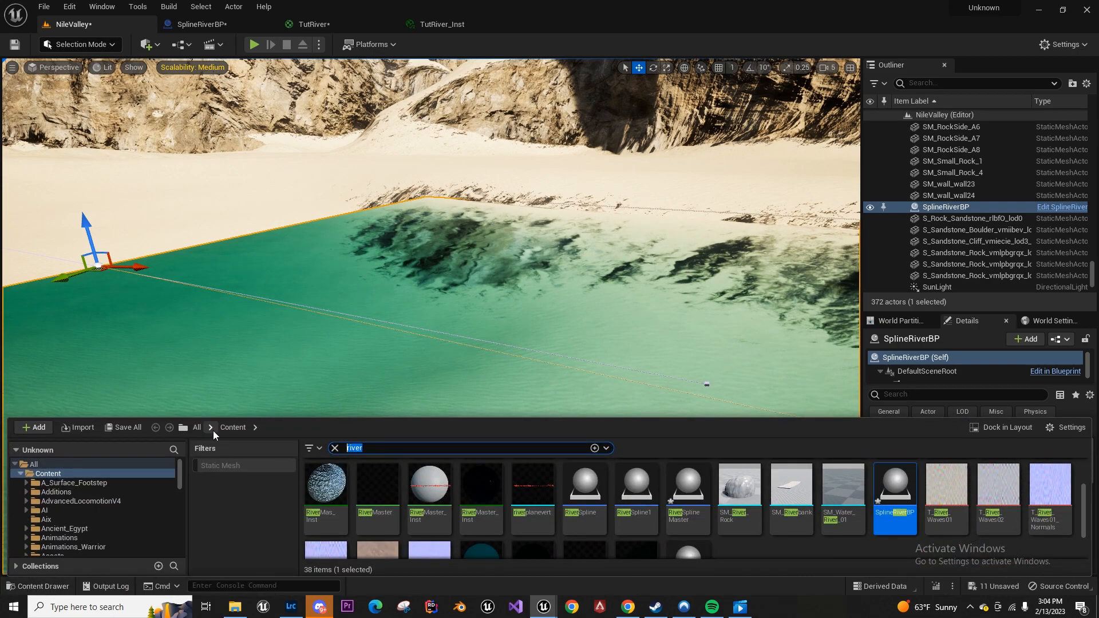
type("rock")
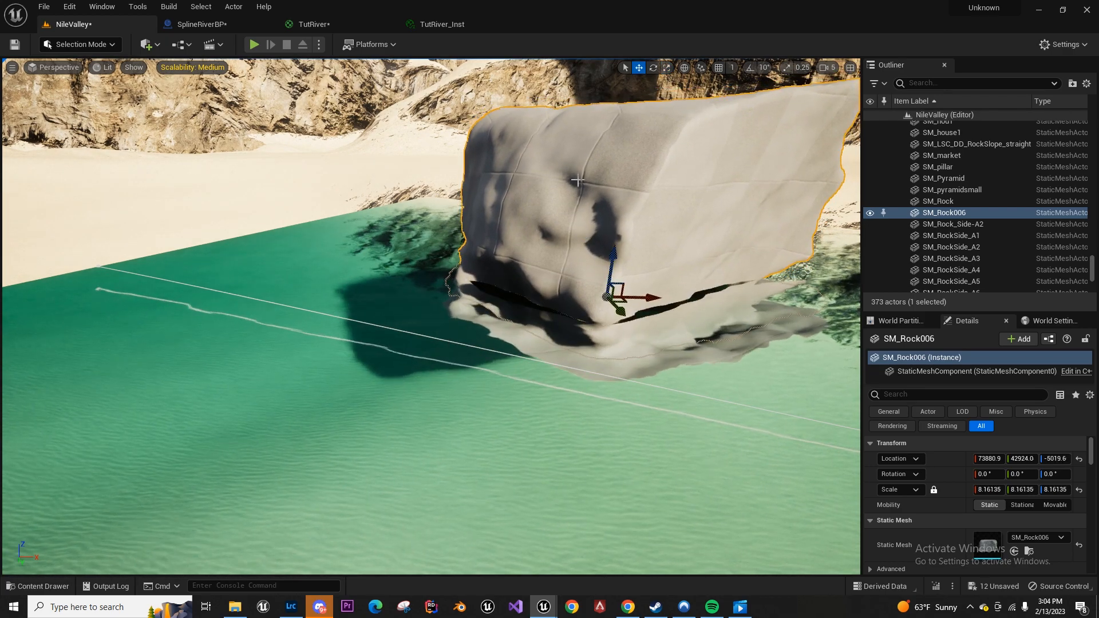
Set RippleGradient 50.0, Hardness of ripples 20.0 and RippleSpeed 25.0 in TutRiver_Inst
left_click(315, 24)
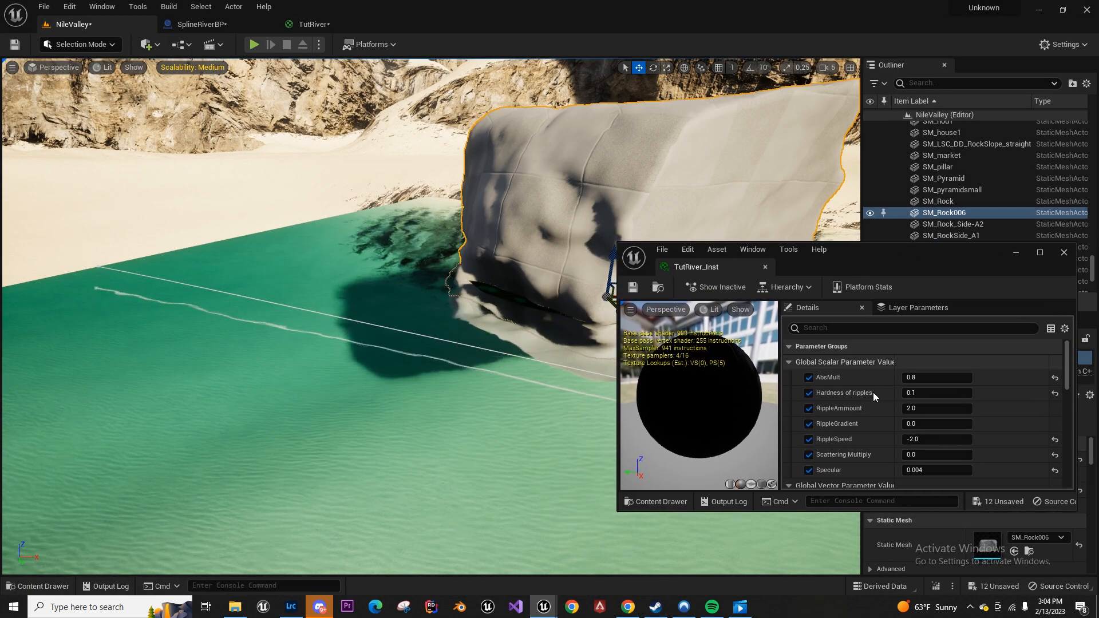
scroll("down", 3)
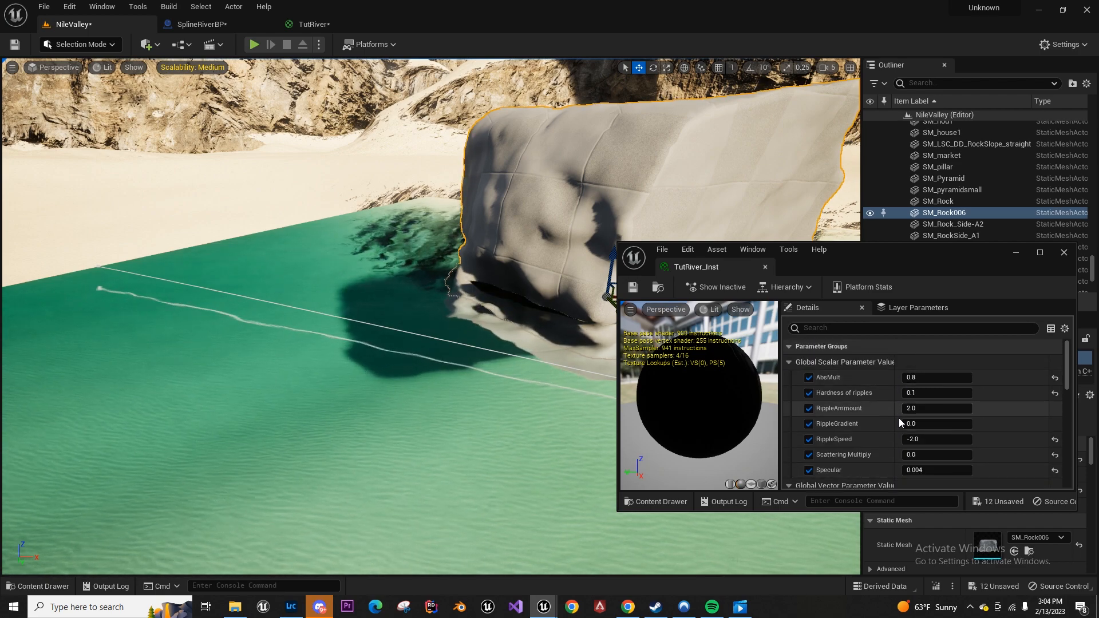
left_click(936, 424)
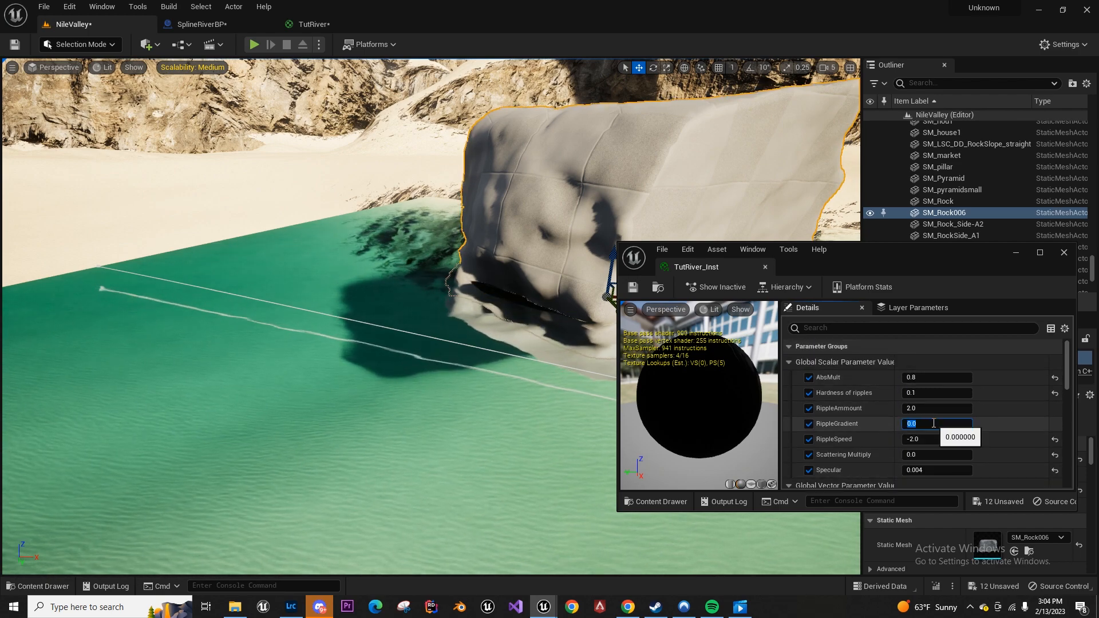
type("50.0")
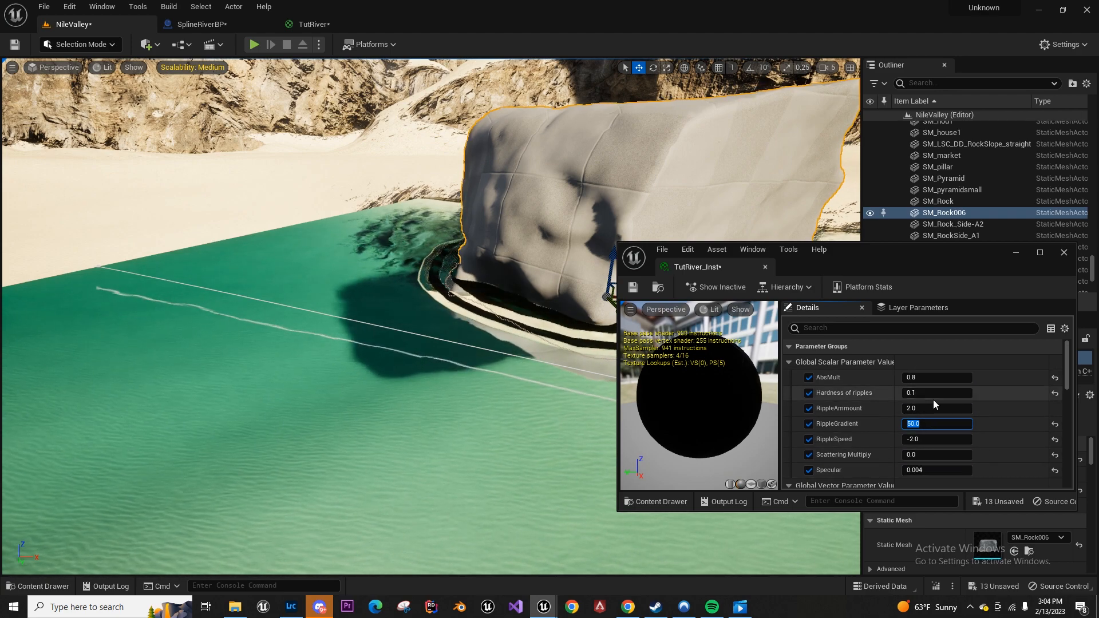
left_click(936, 393)
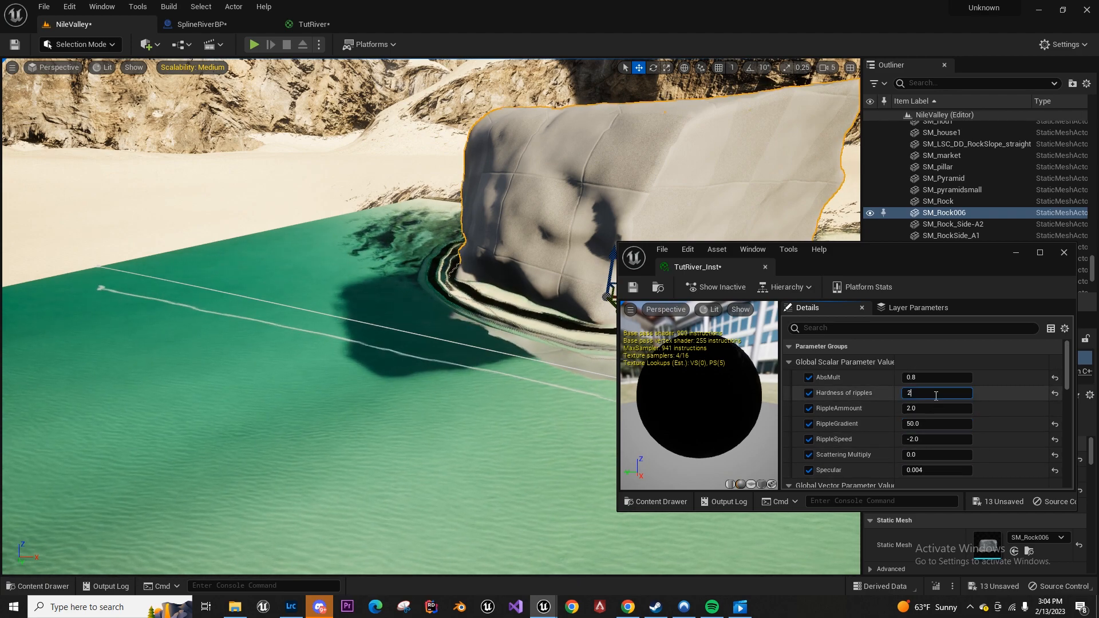
type("20.0")
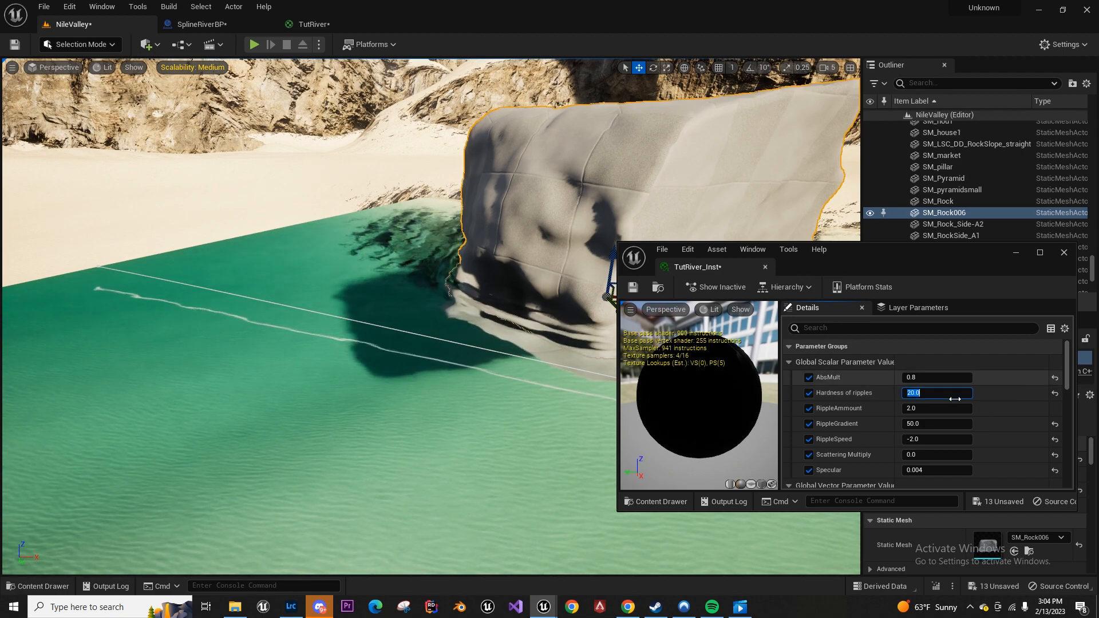
left_click(936, 438)
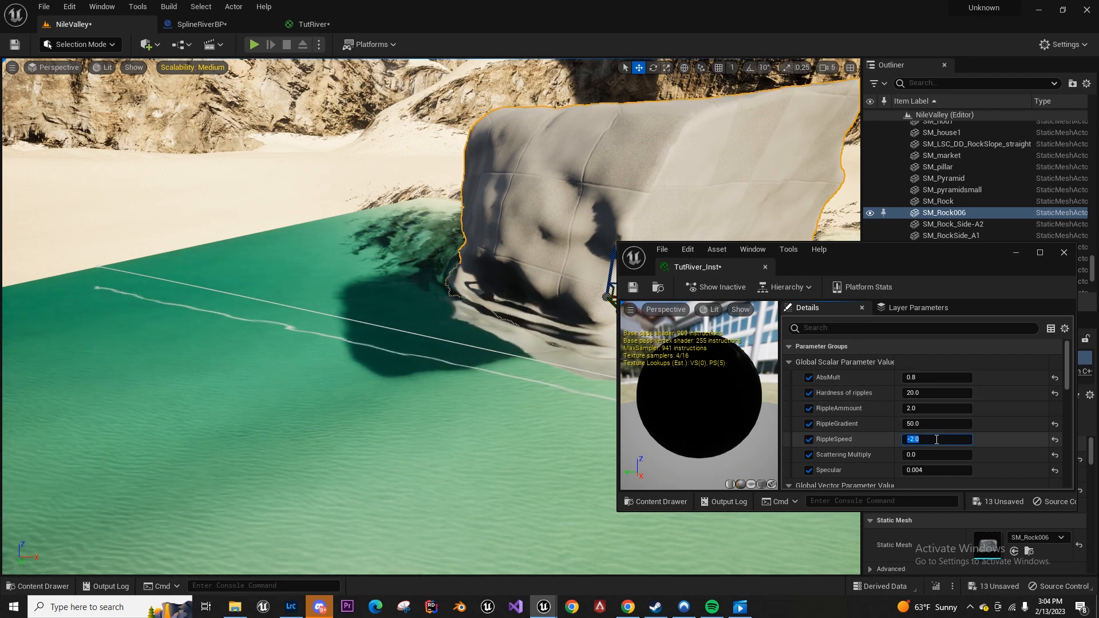
type("2")
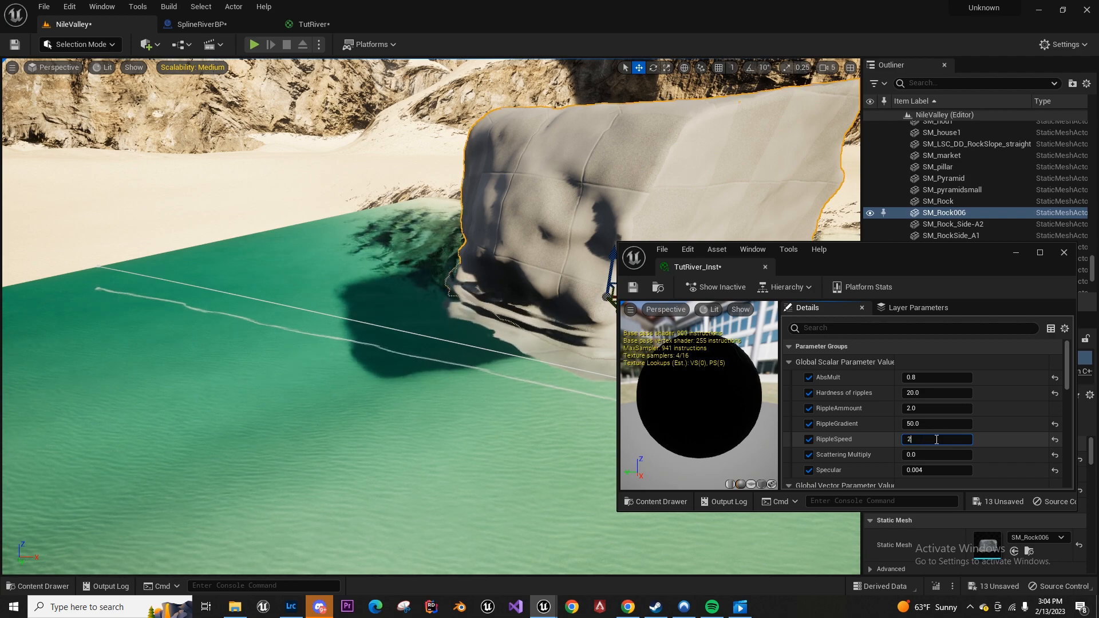
type("50.0")
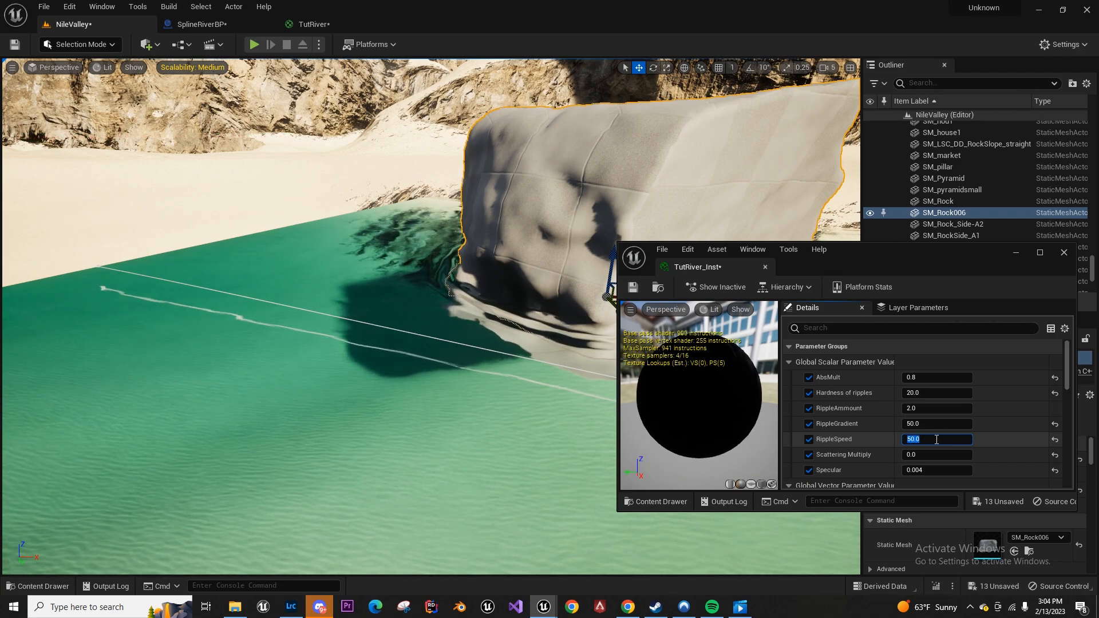
type("0.1")
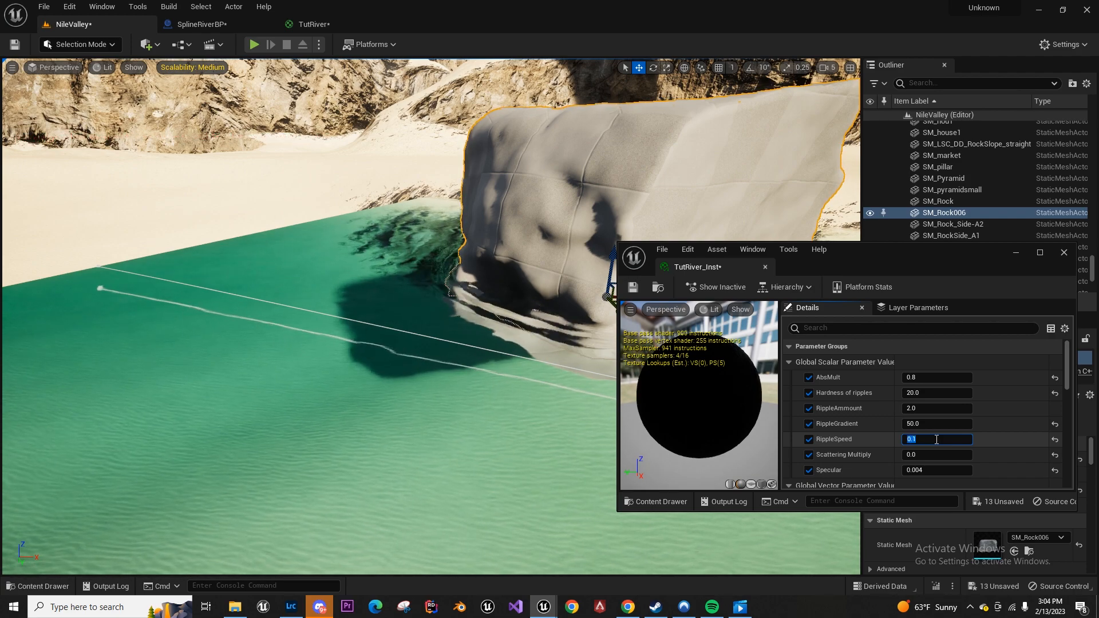
type("25.0")
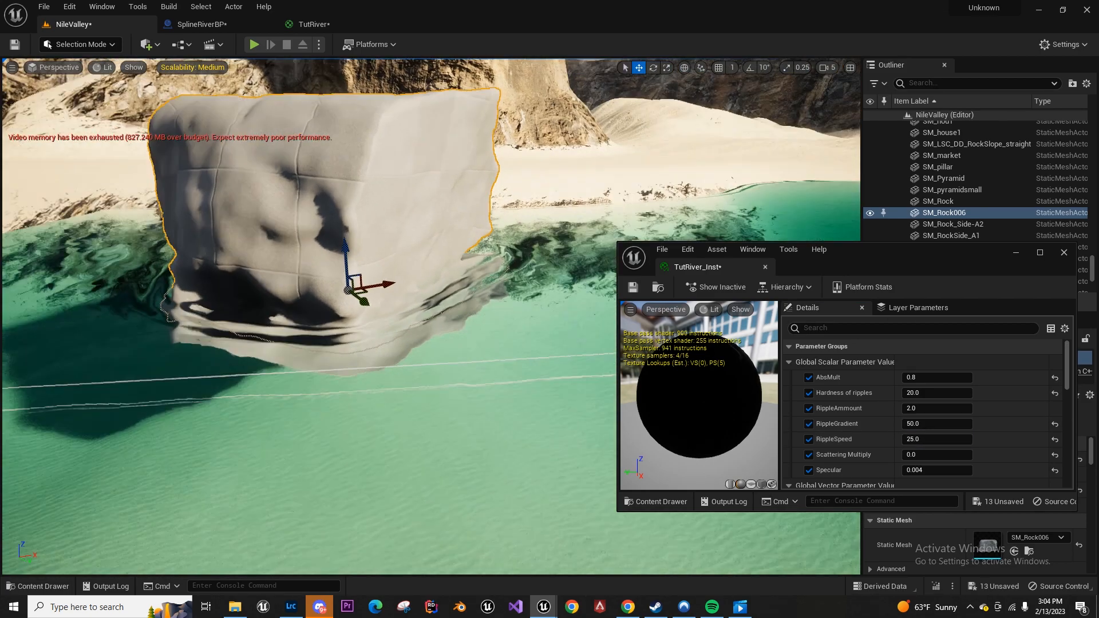